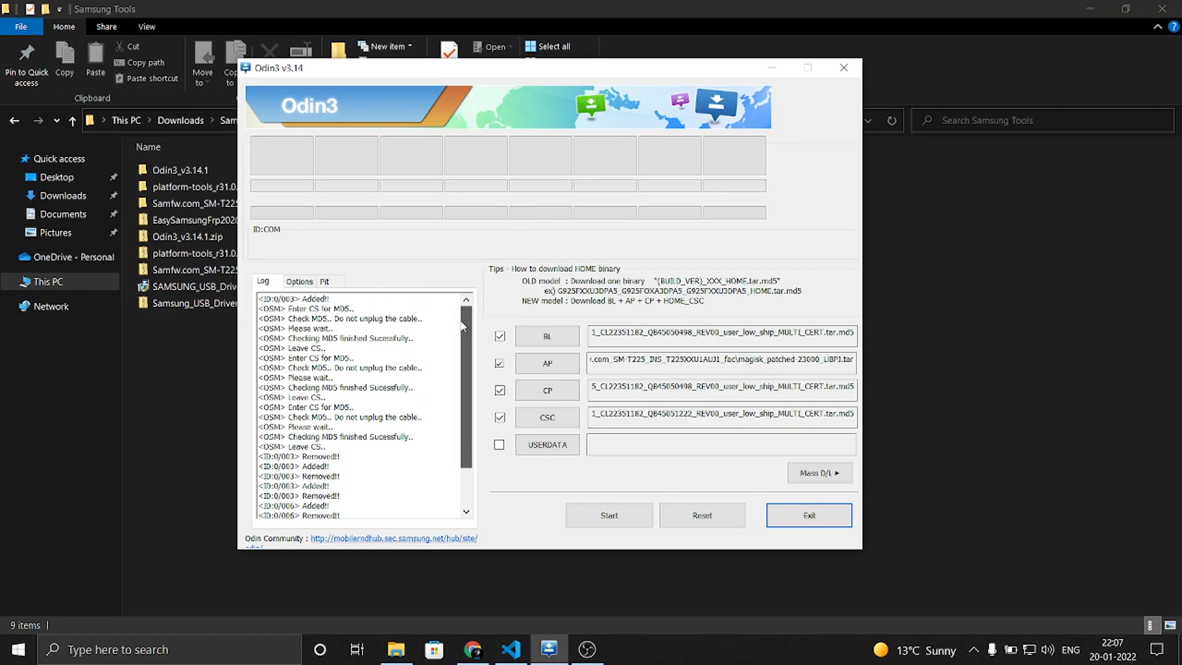
pyautogui.moveTo(614, 326)
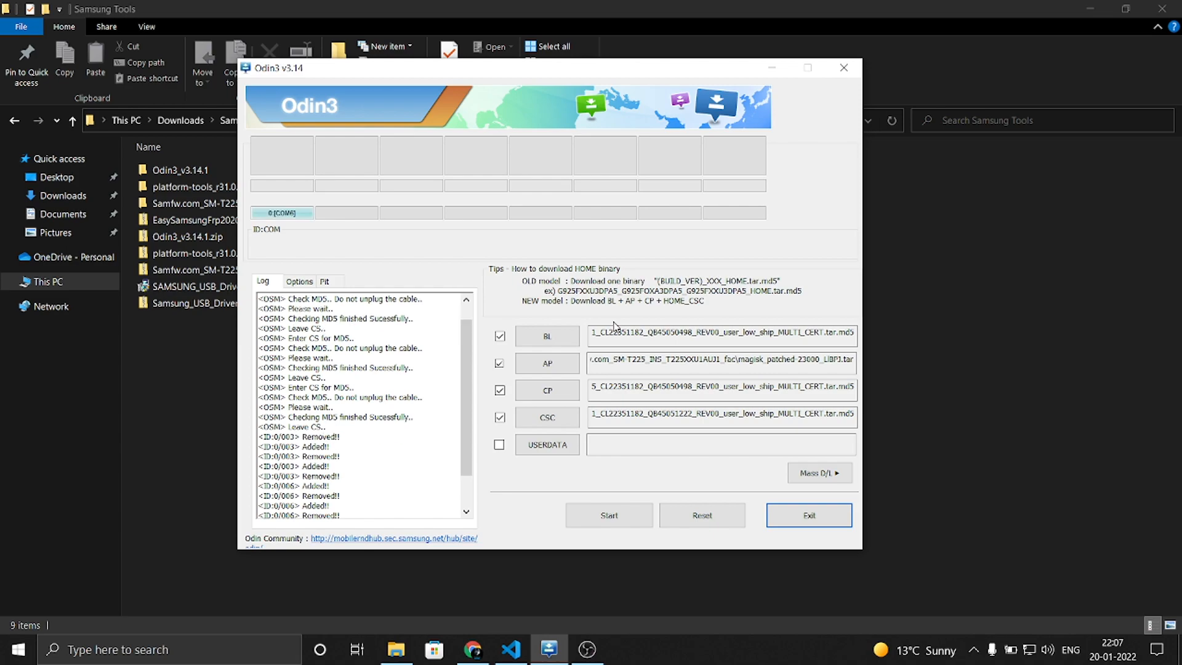
pyautogui.moveTo(524, 317)
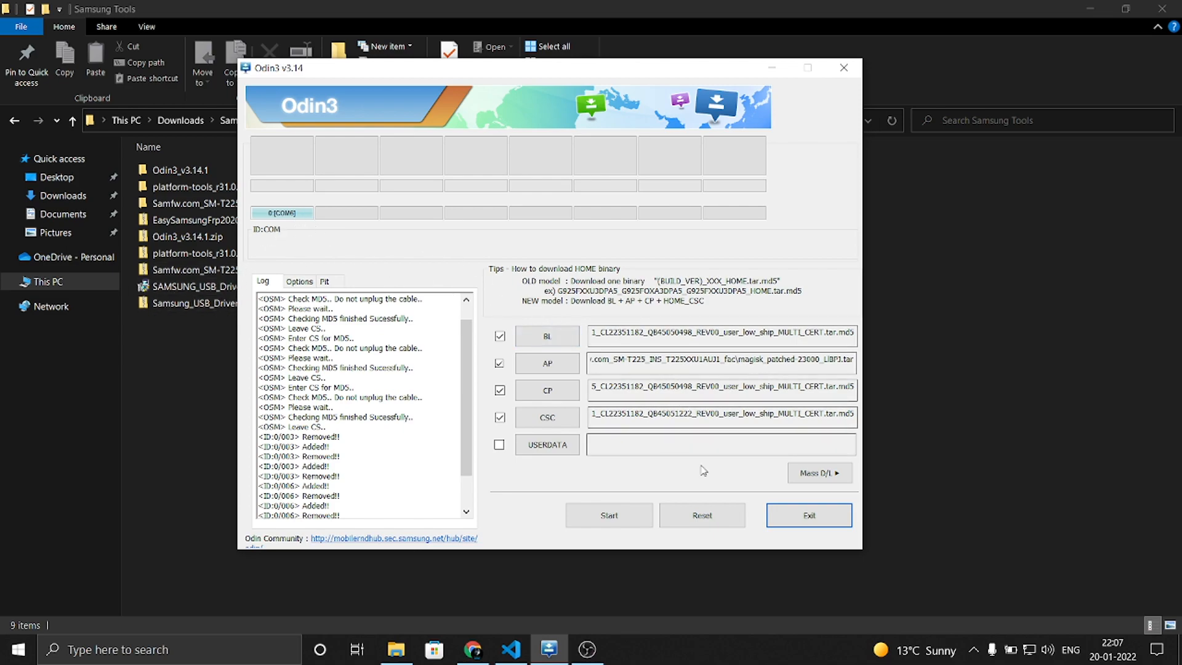
# Flash the BL, magisk_patched AP, CP and CSC files to the tablet in Odin3
pyautogui.click(608, 514)
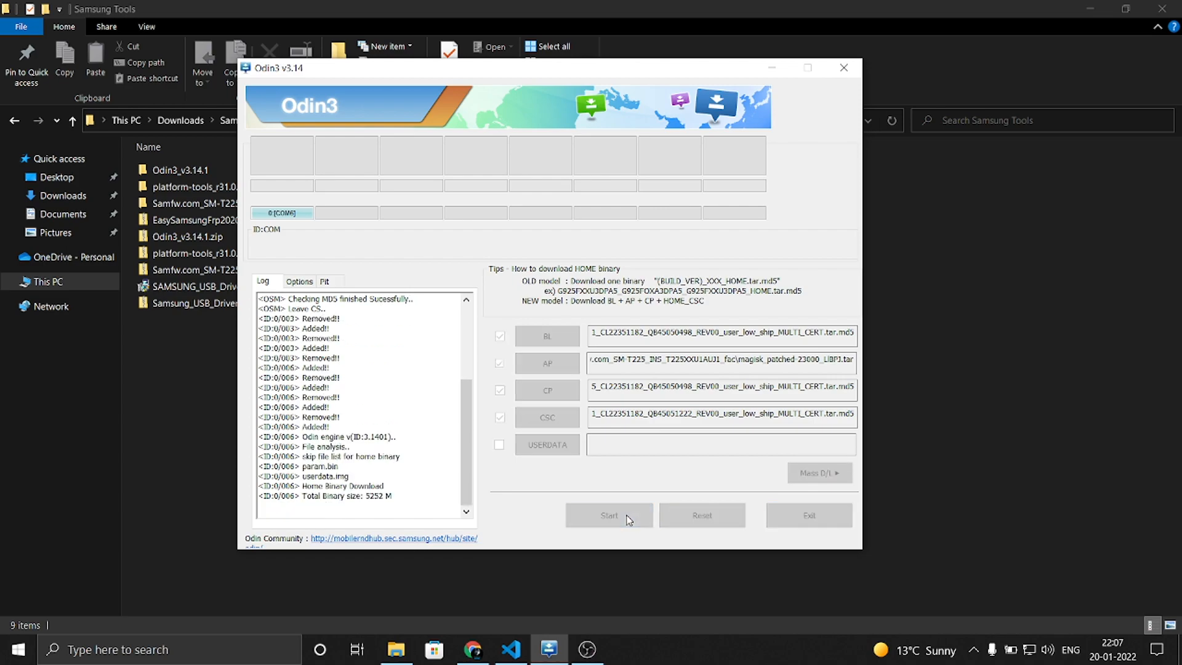
pyautogui.click(608, 514)
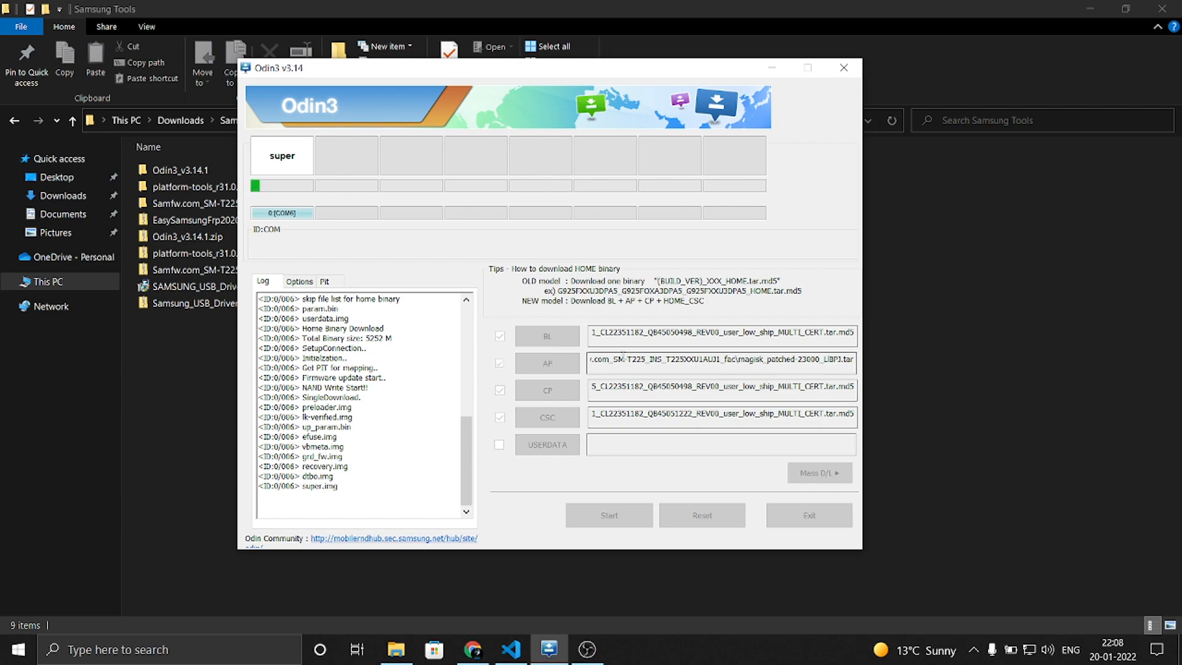
pyautogui.moveTo(491, 622)
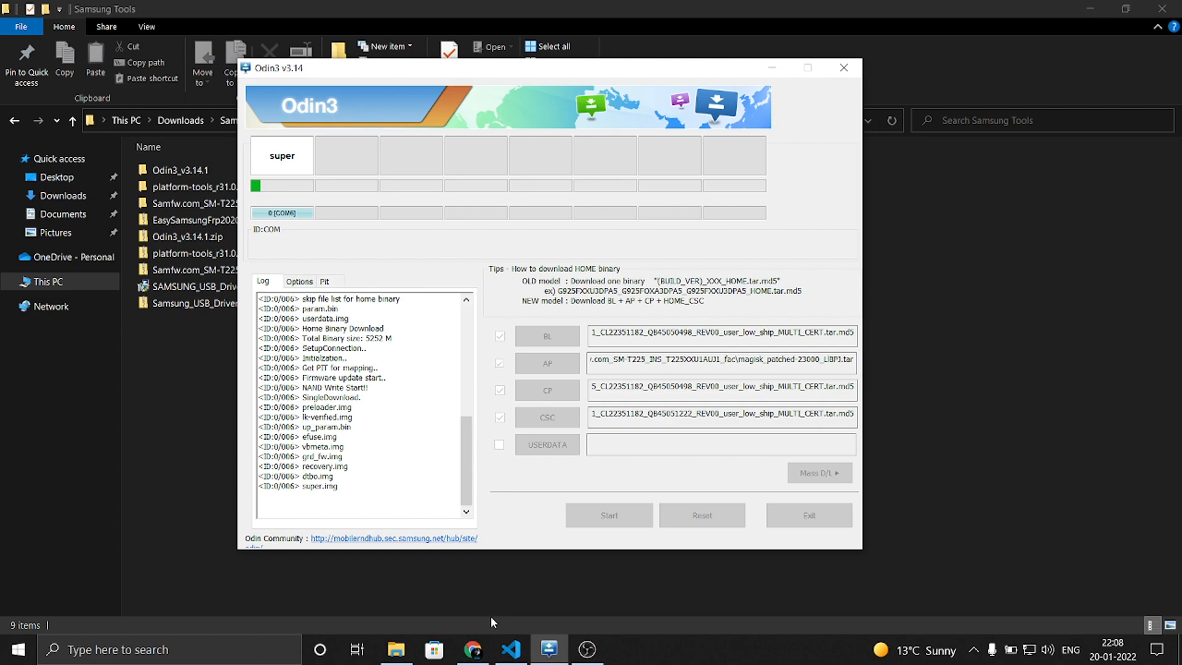
# Bring up the SM-T225 root checklist in VS Code to review the Disable Knox step
pyautogui.click(510, 649)
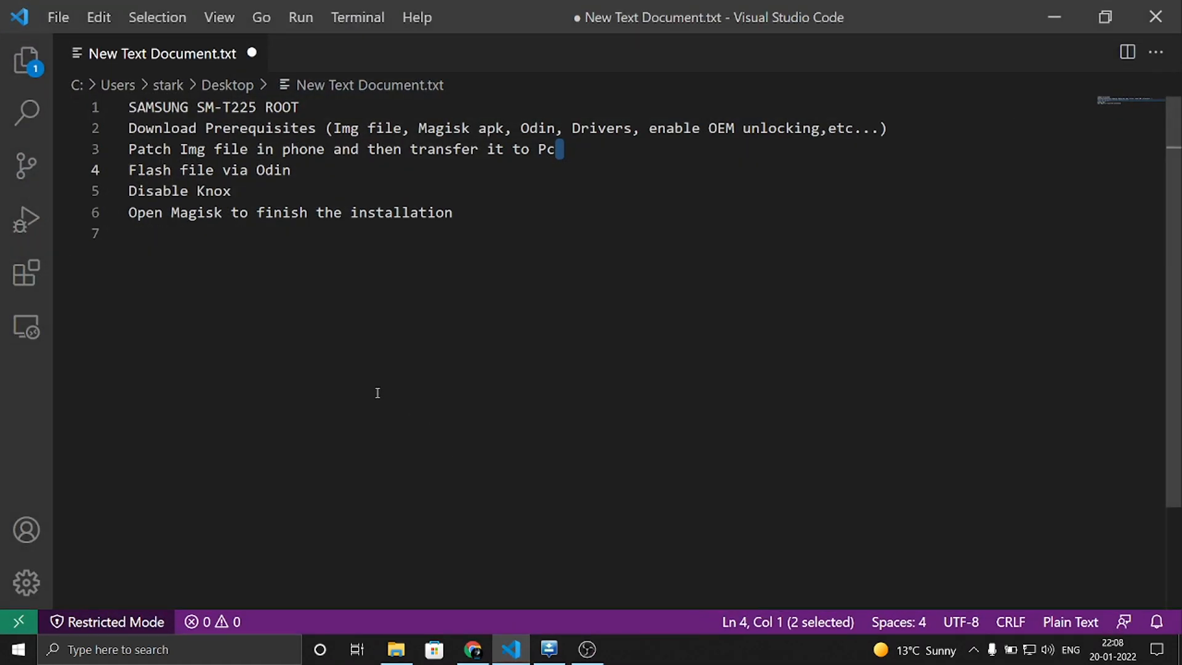
pyautogui.moveTo(592, 151)
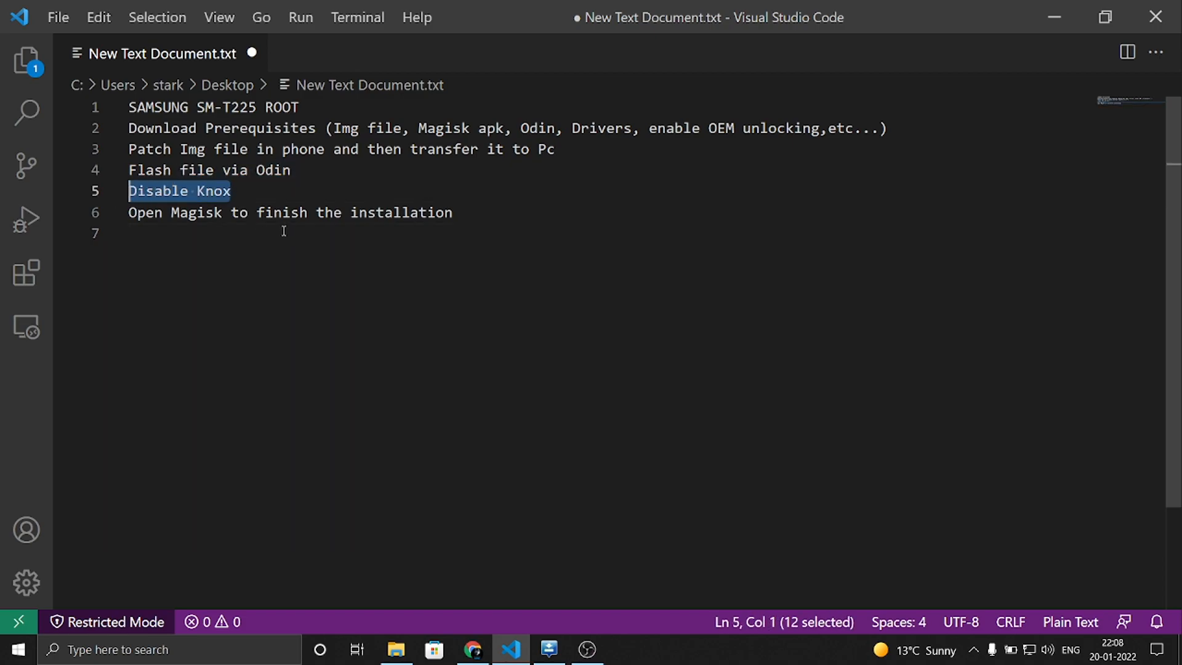
pyautogui.moveTo(497, 574)
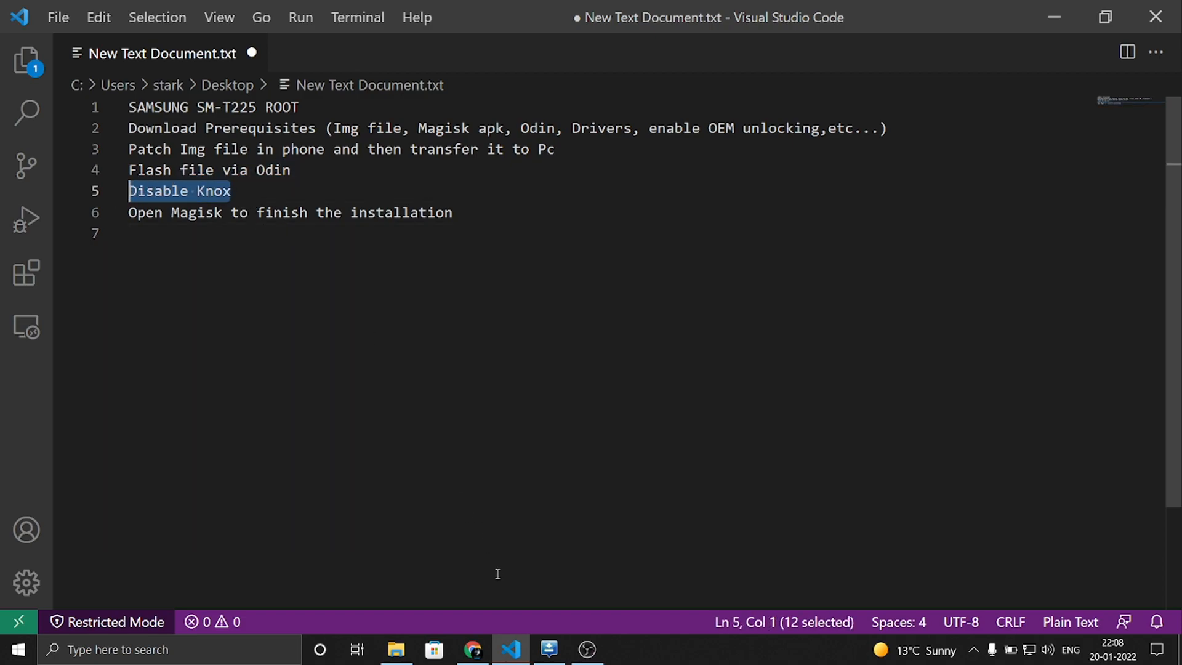
pyautogui.click(473, 648)
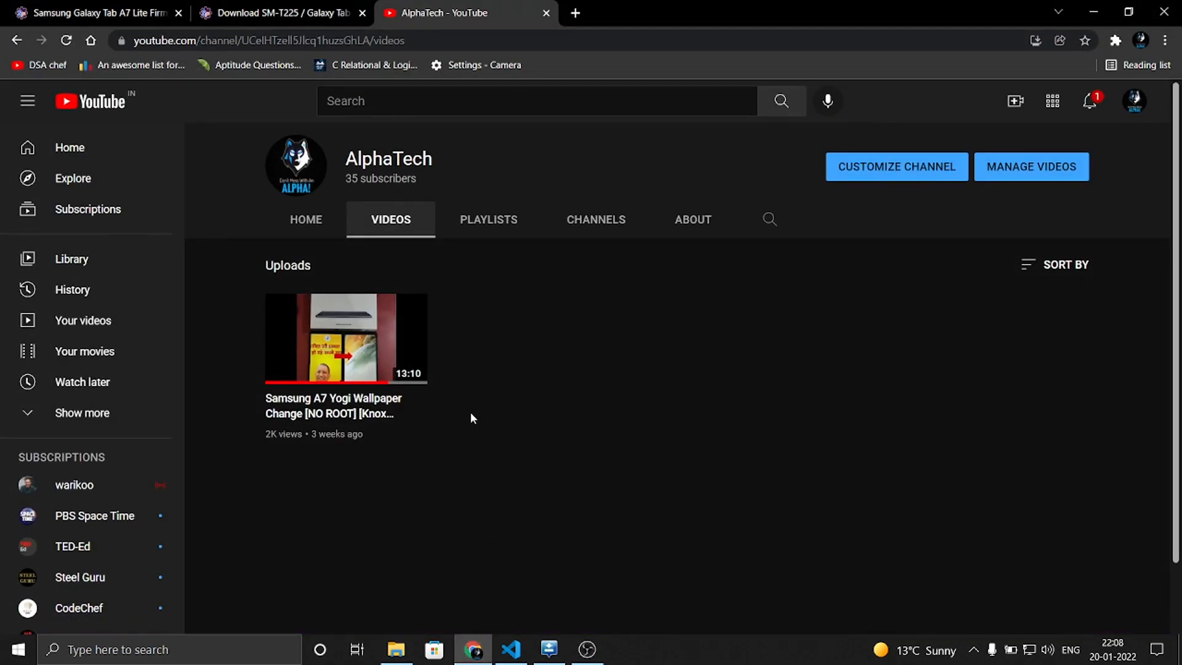
pyautogui.moveTo(347, 339)
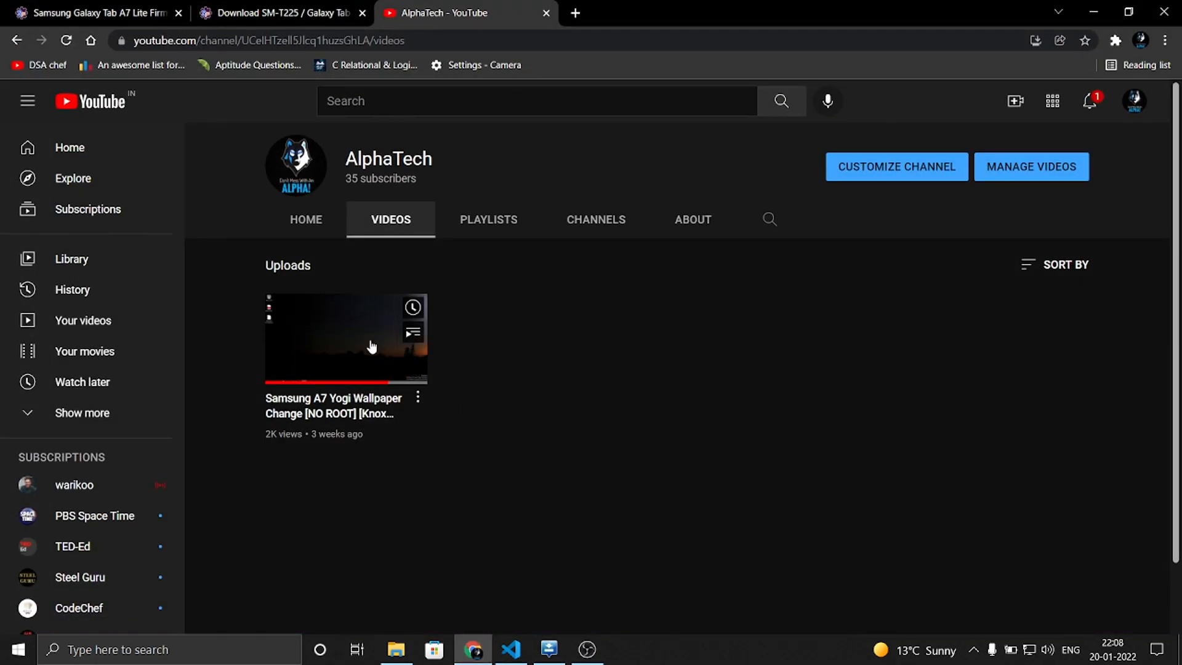
pyautogui.moveTo(366, 354)
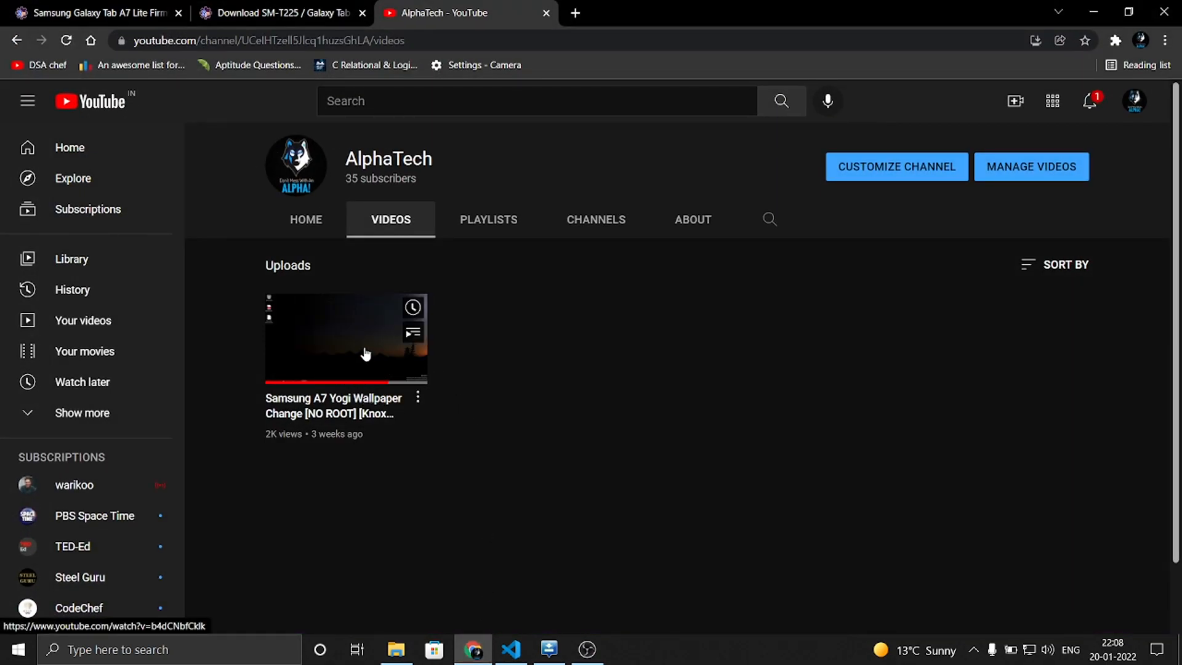
pyautogui.moveTo(486, 384)
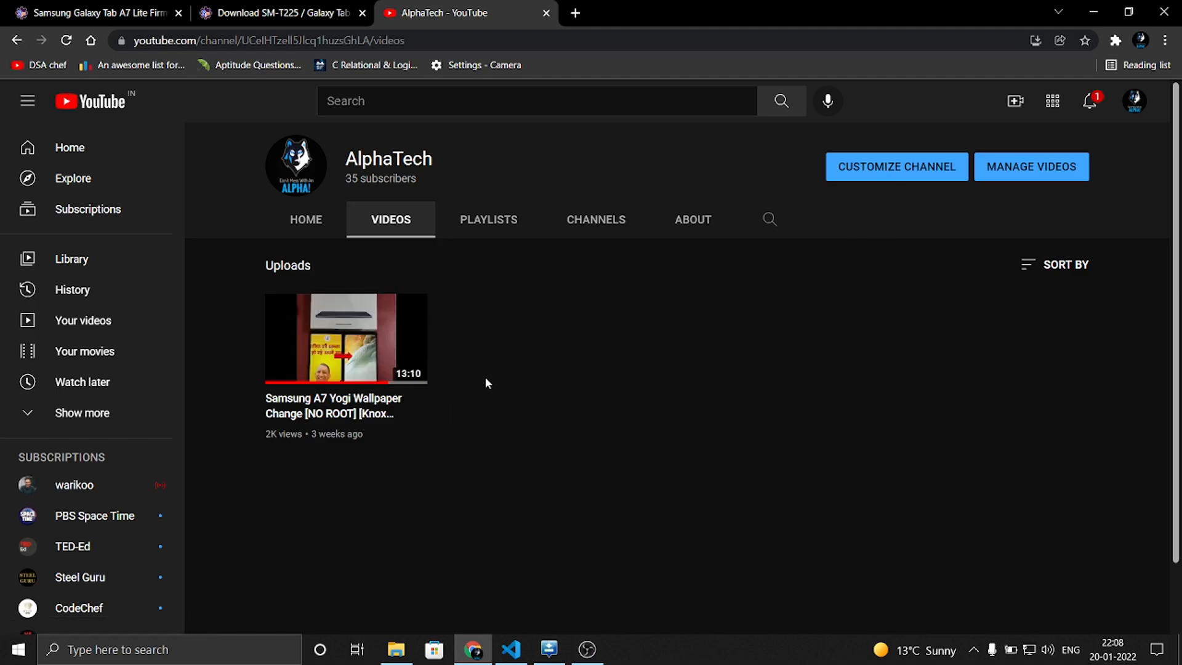
pyautogui.moveTo(587, 649)
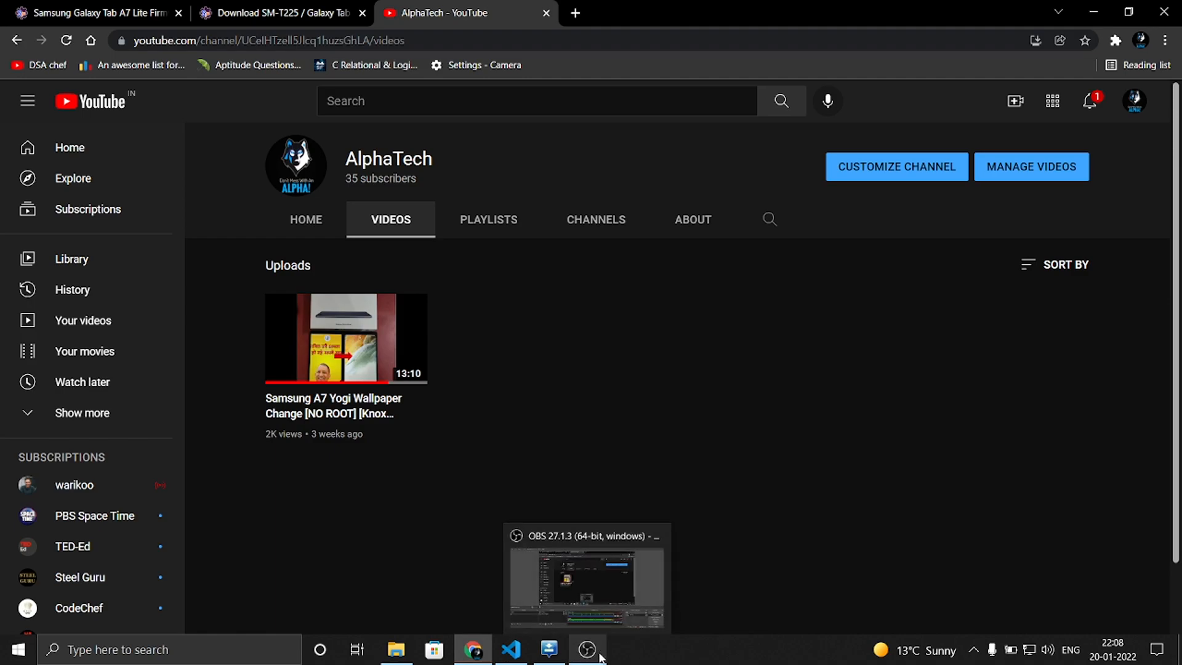
pyautogui.moveTo(550, 649)
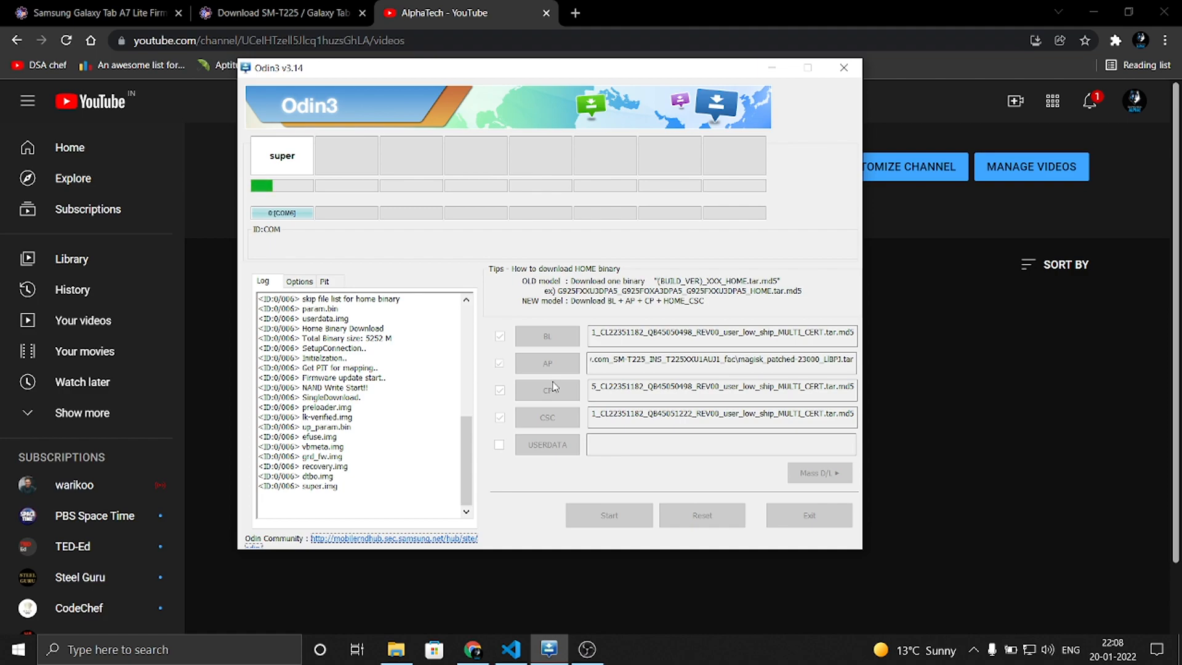
pyautogui.click(842, 67)
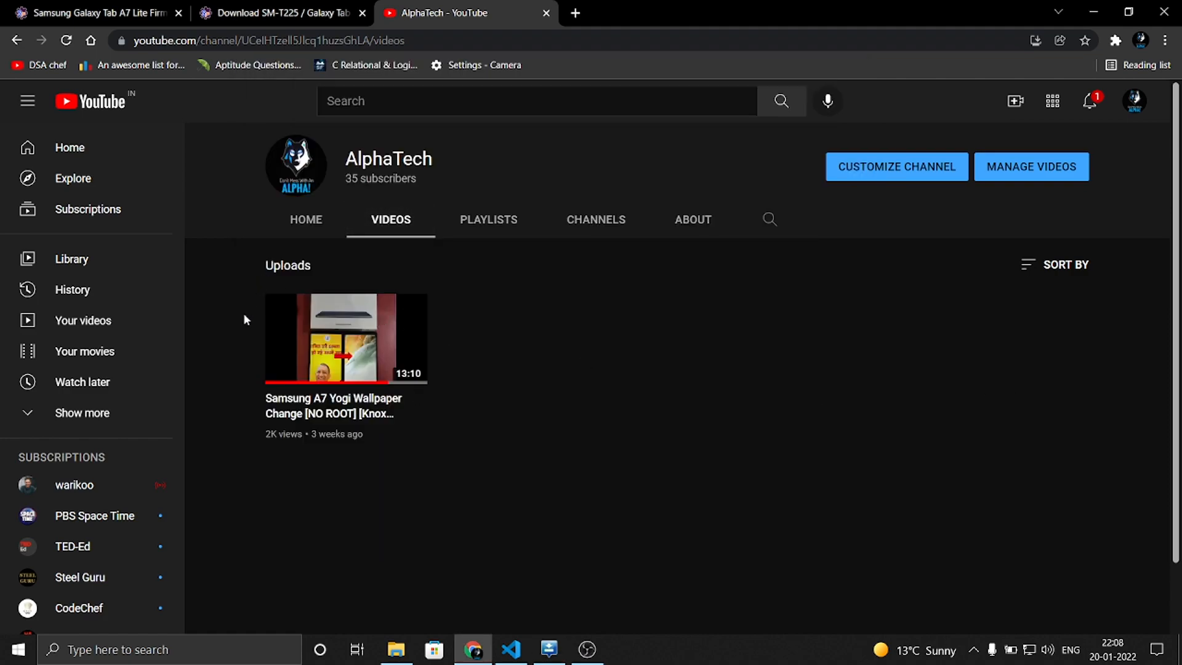
pyautogui.moveTo(346, 337)
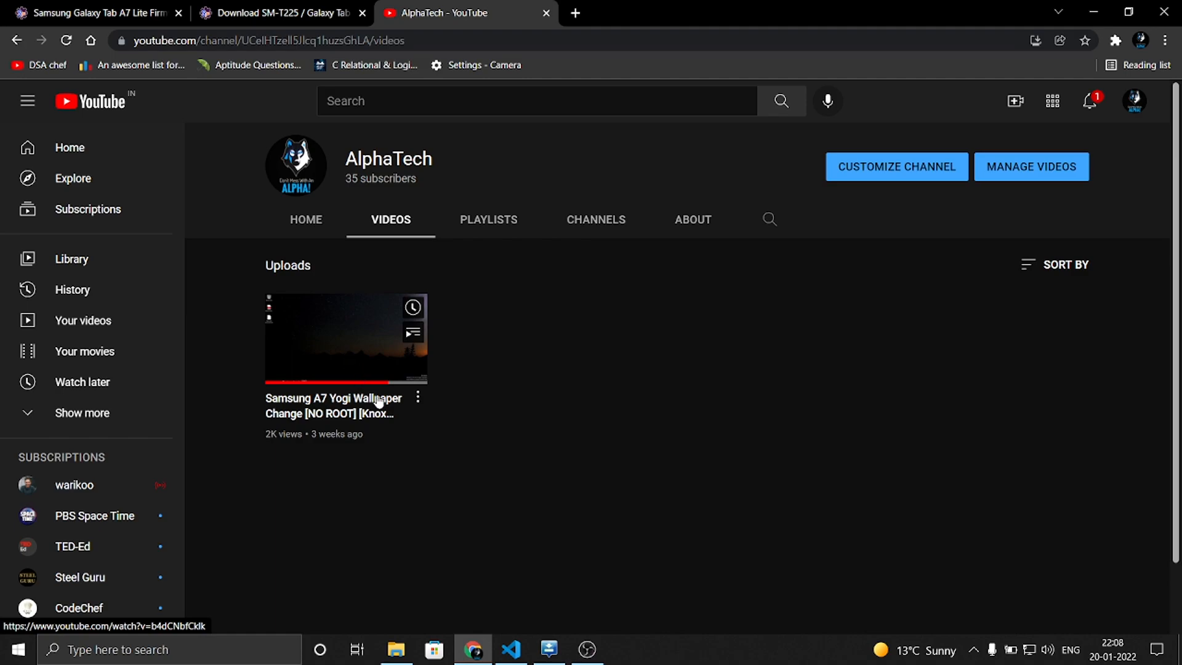
pyautogui.moveTo(790, 394)
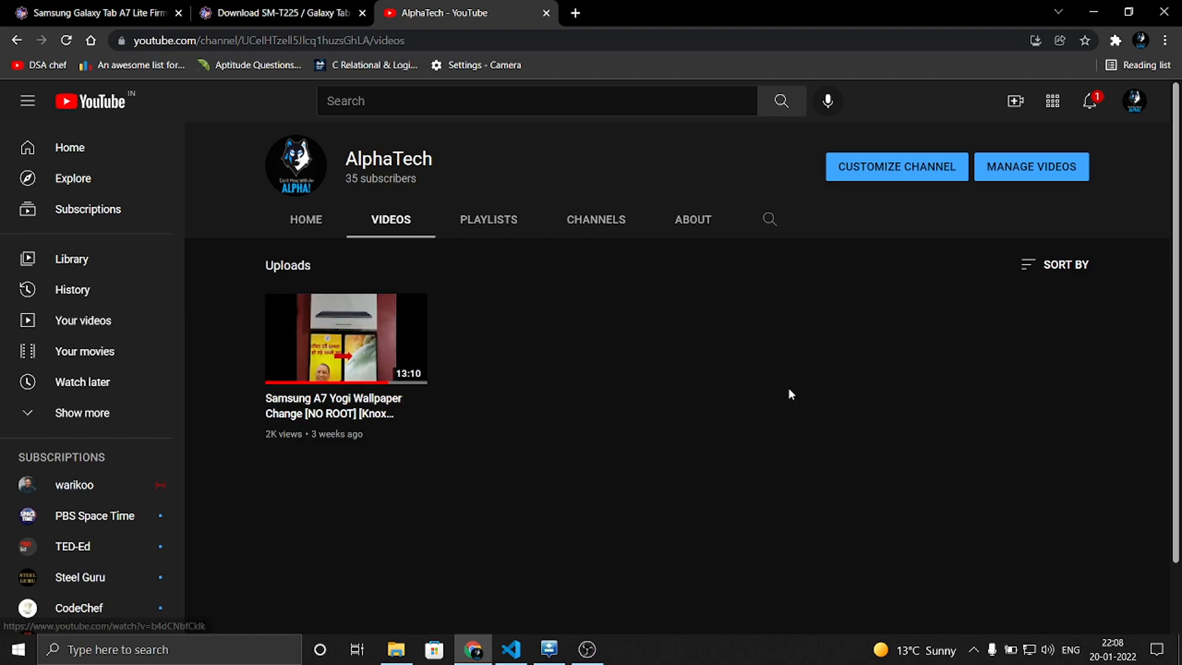
pyautogui.click(548, 649)
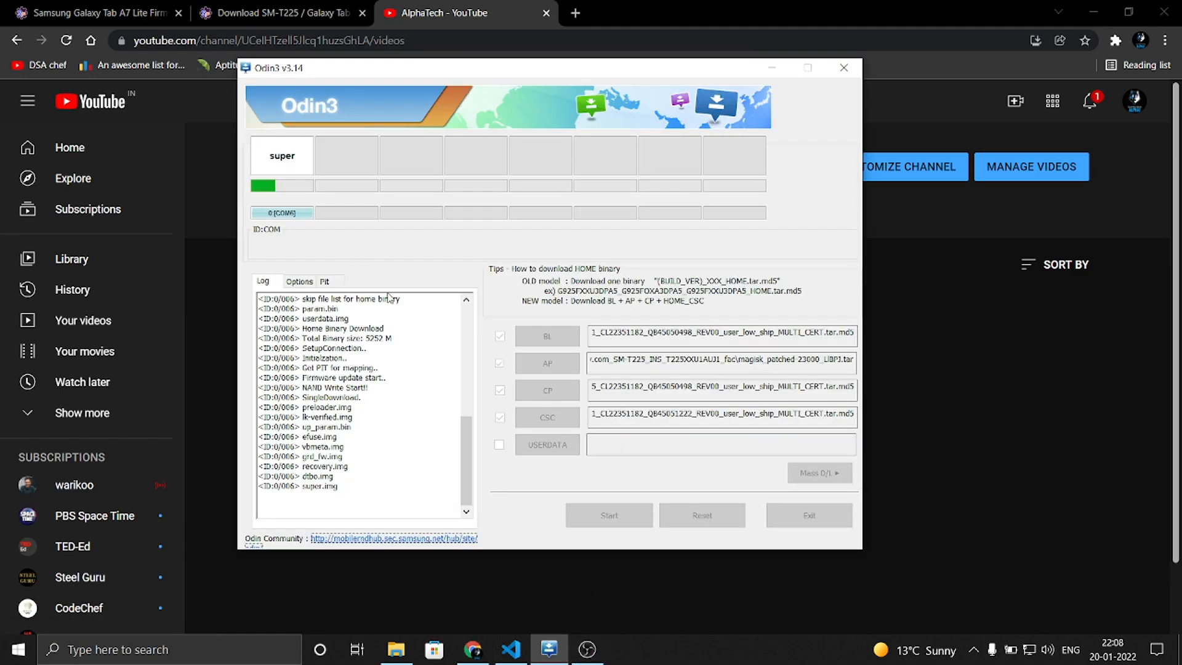
pyautogui.moveTo(474, 648)
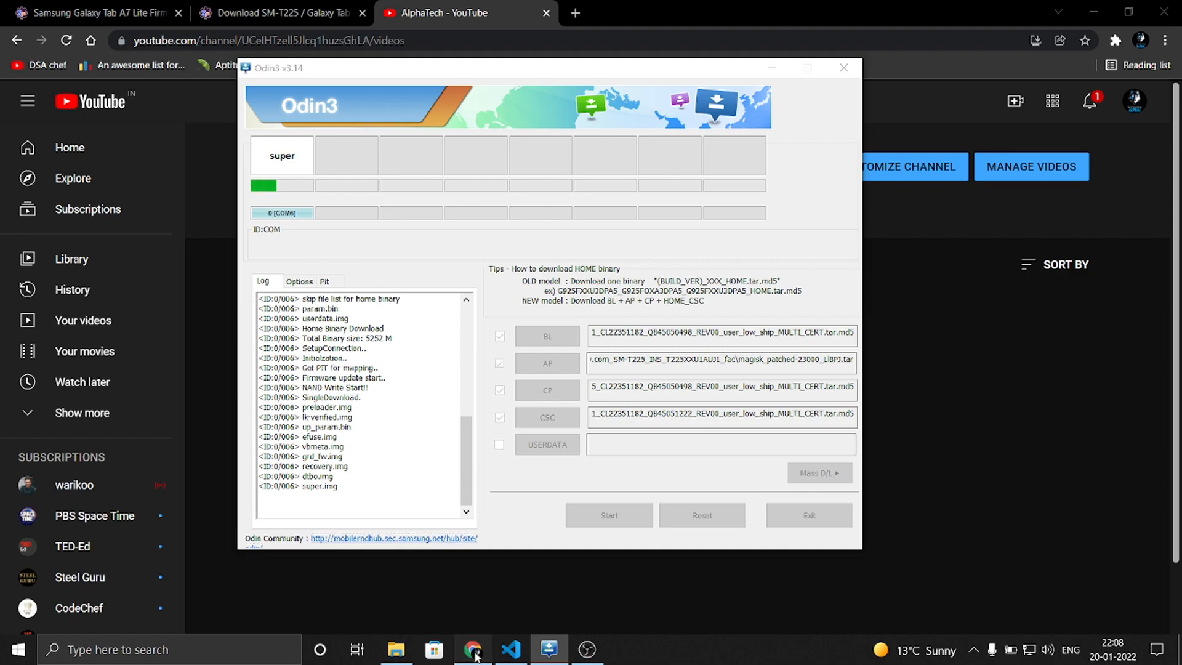
pyautogui.click(509, 655)
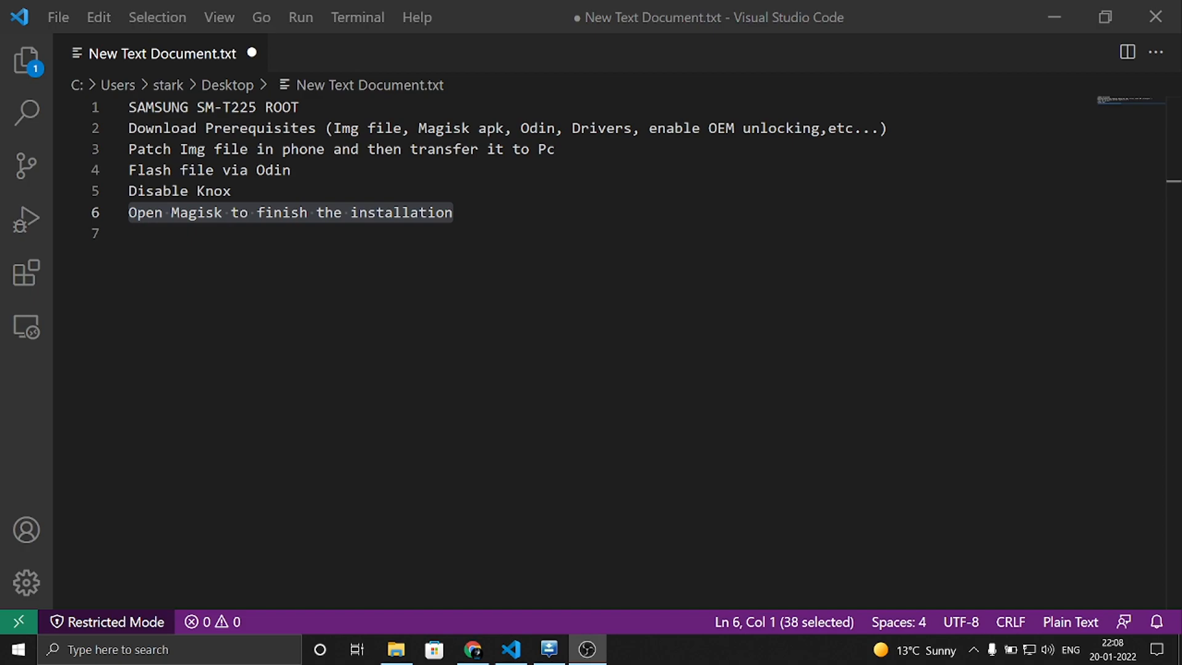
# Review the Knox and Magisk checklist lines in VS Code, then return to the tablet mirror
pyautogui.click(548, 649)
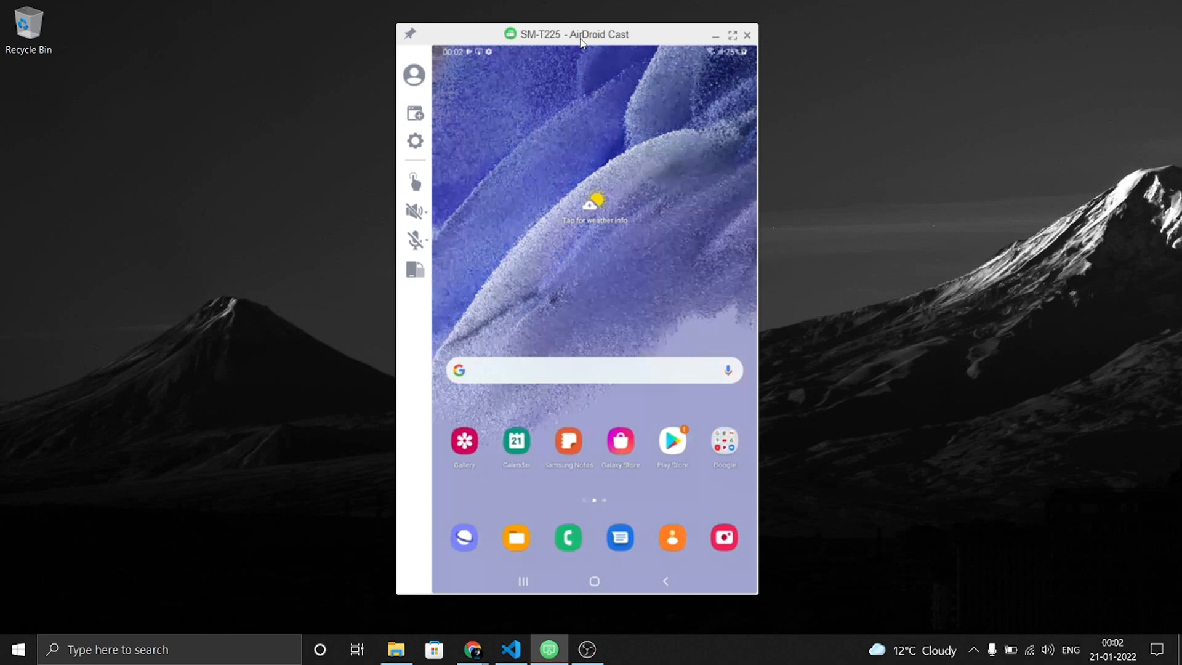
pyautogui.click(511, 649)
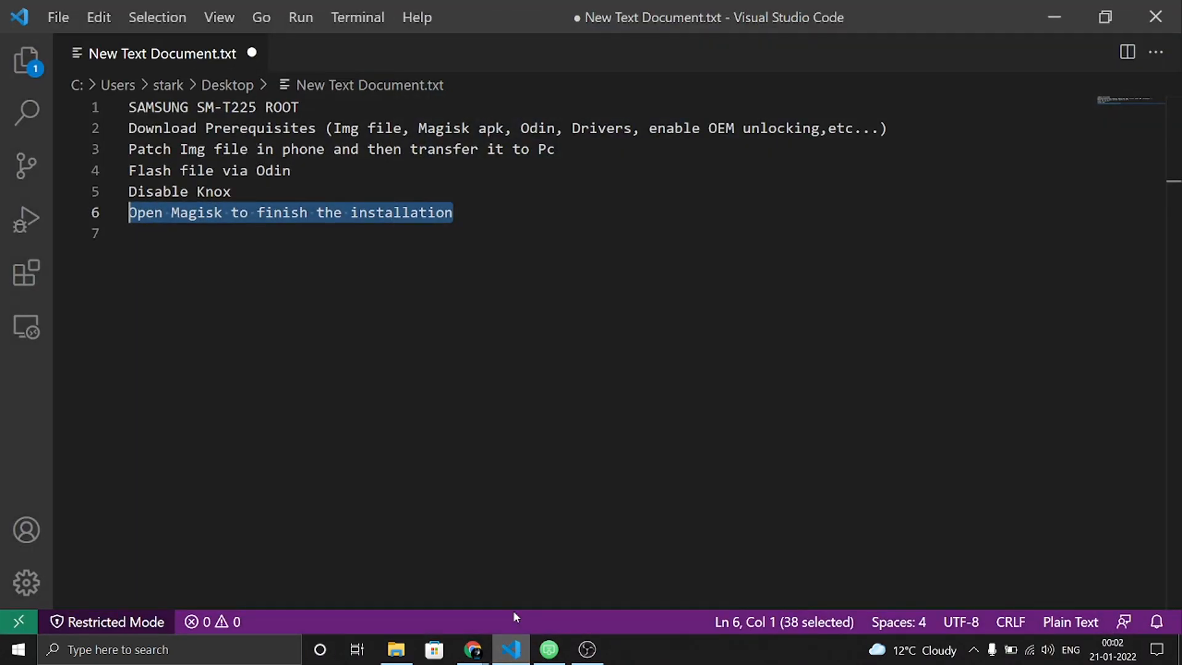
pyautogui.press('ctrl+a')
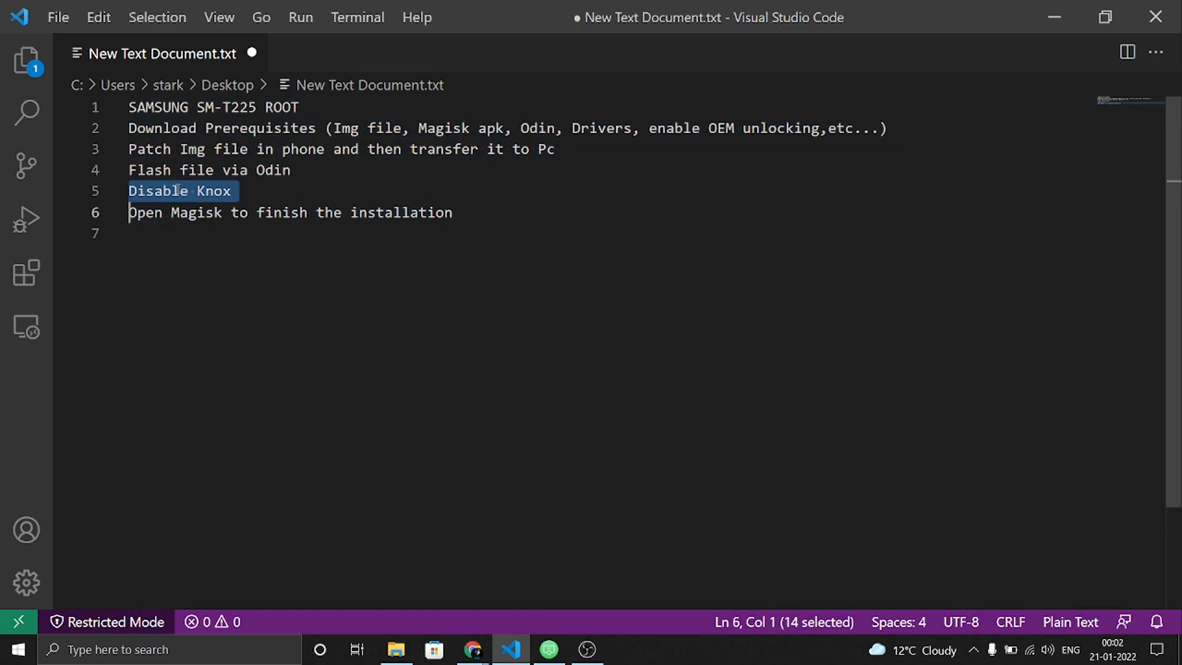
pyautogui.click(234, 191)
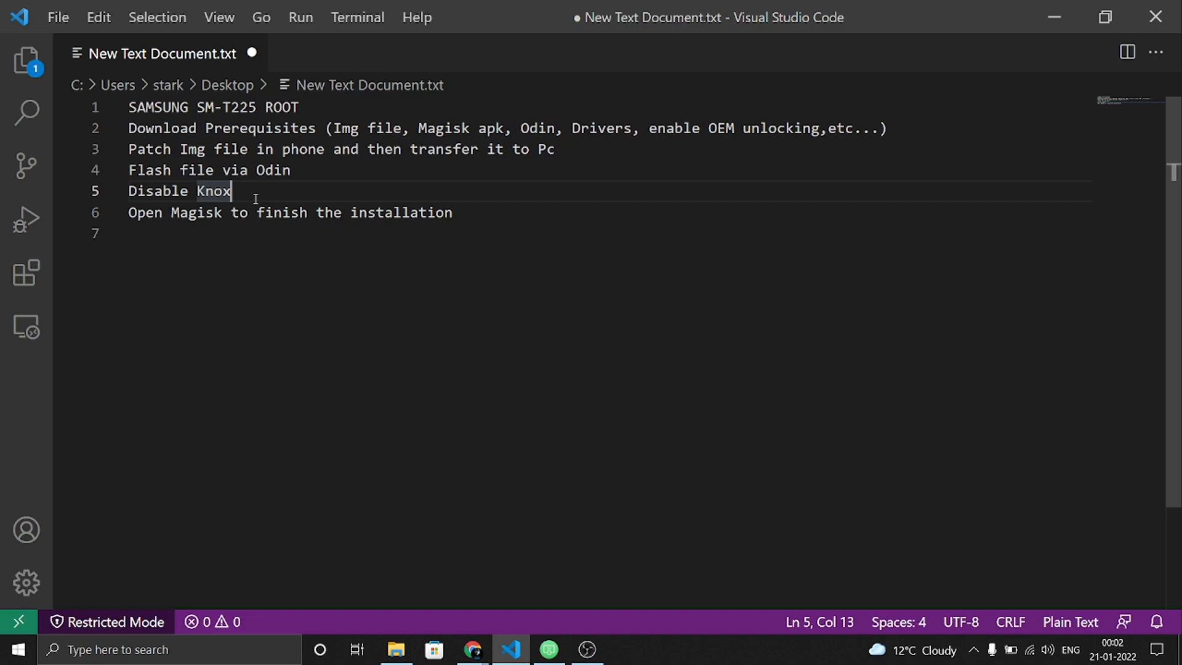
pyautogui.moveTo(262, 194)
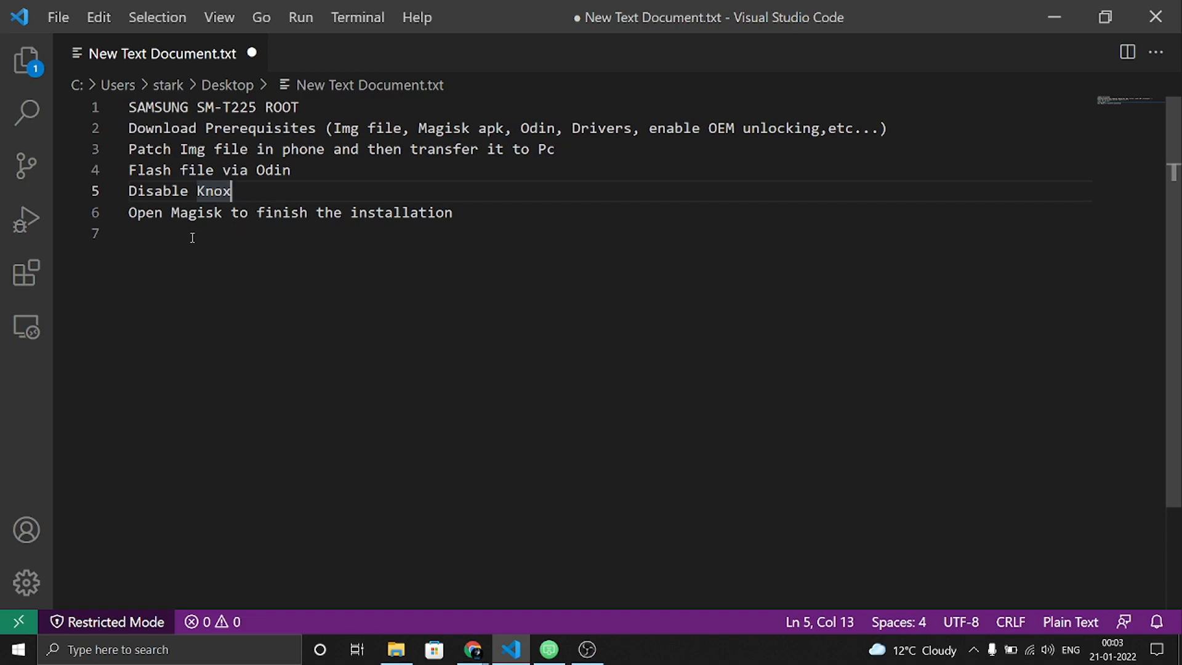
pyautogui.tripleClick(290, 213)
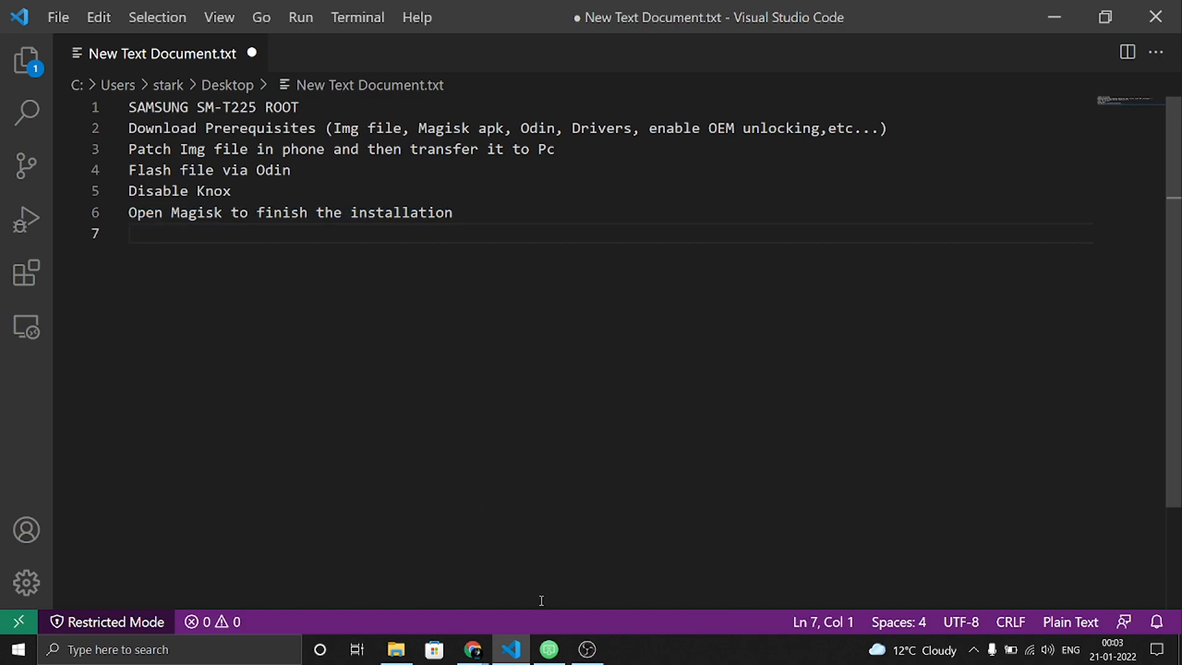
pyautogui.click(549, 649)
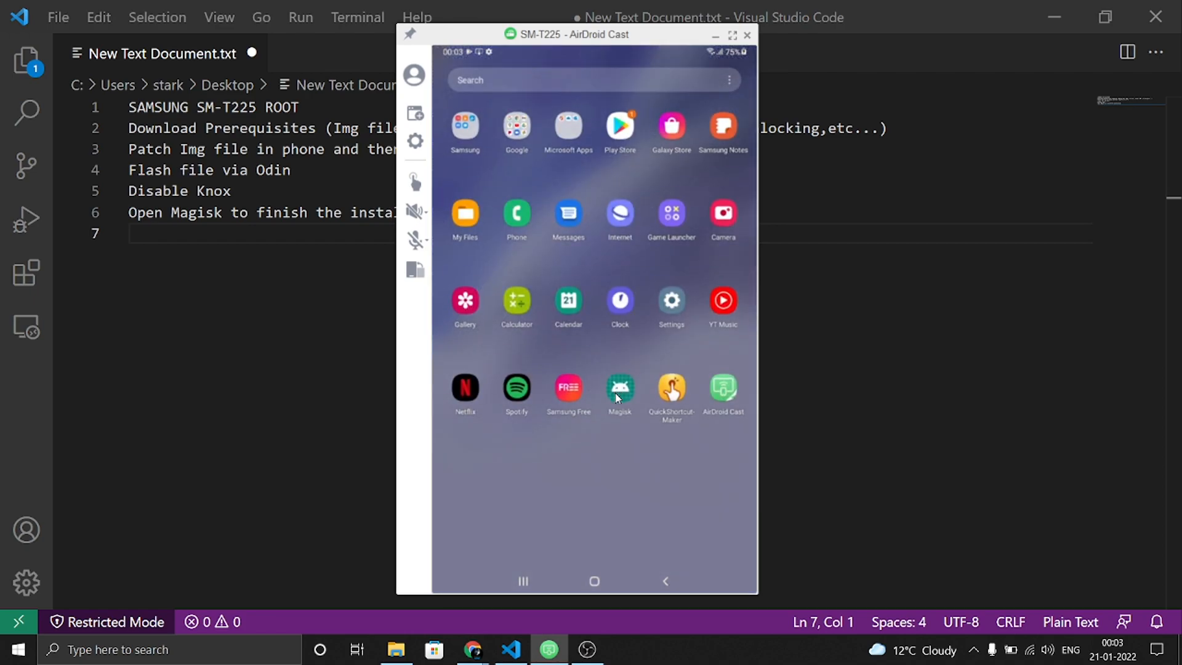
# Open Magisk, accept downloading the full Magisk app, and install the update
pyautogui.click(620, 389)
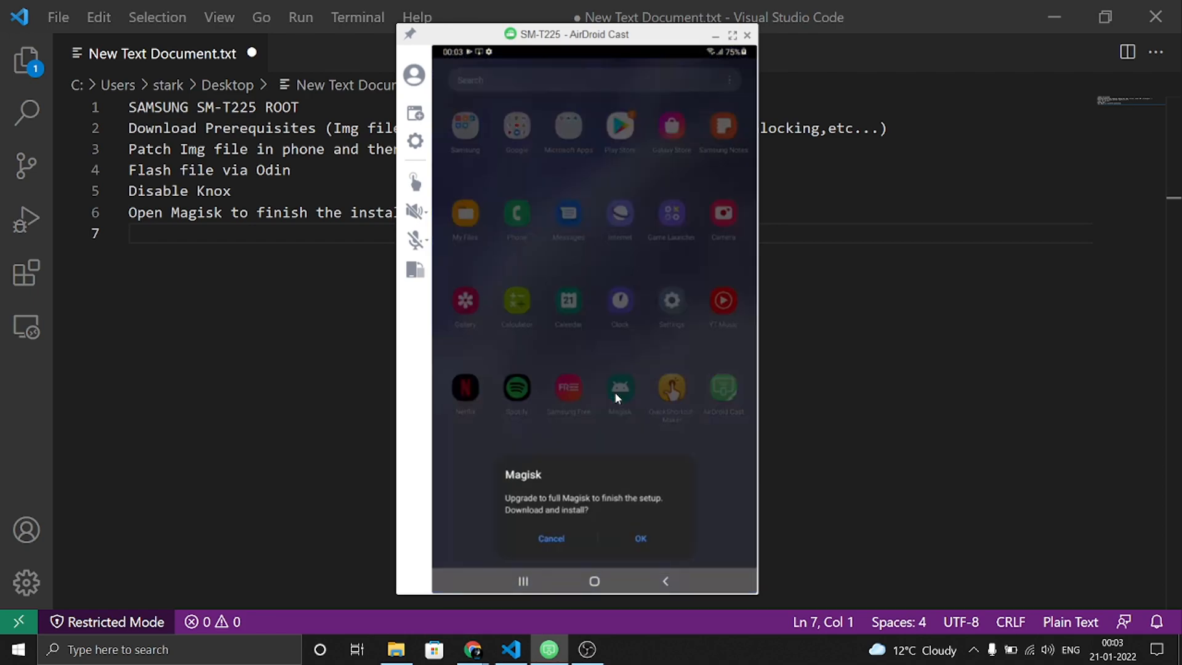
pyautogui.click(640, 538)
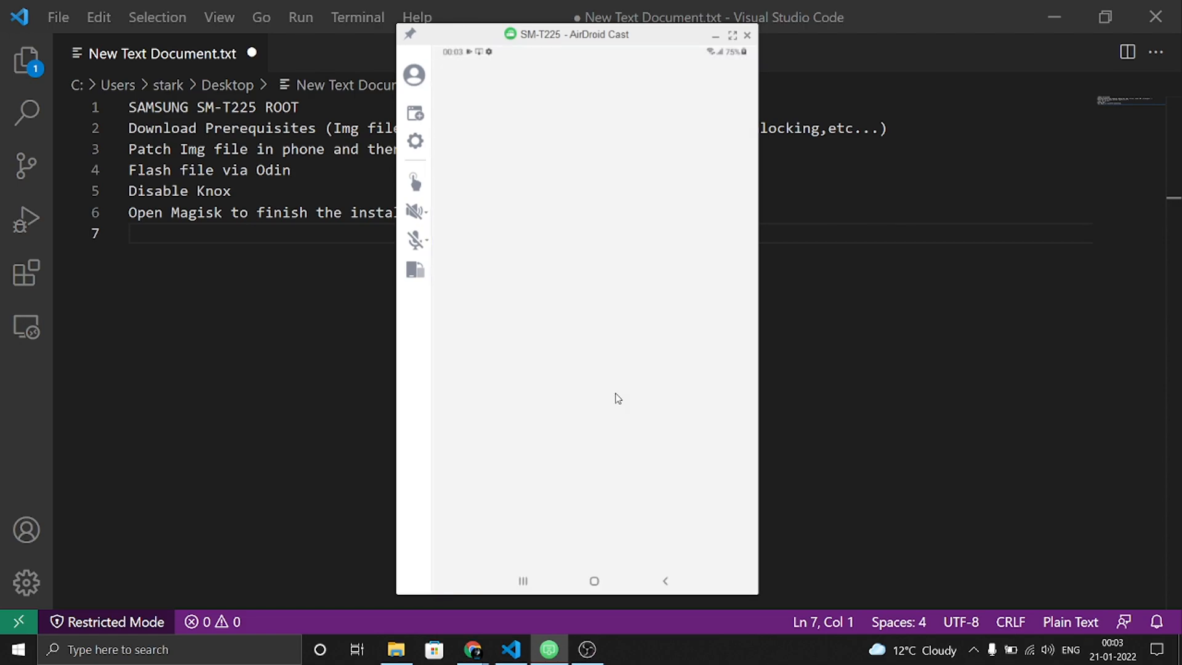
pyautogui.click(714, 147)
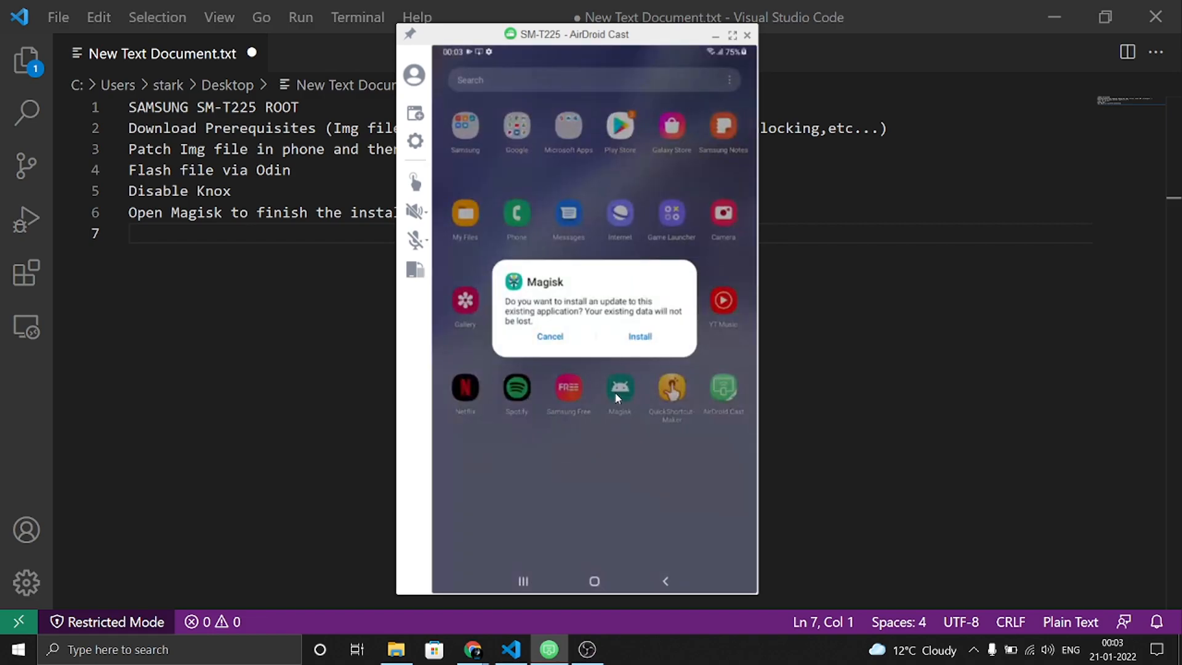
pyautogui.click(639, 336)
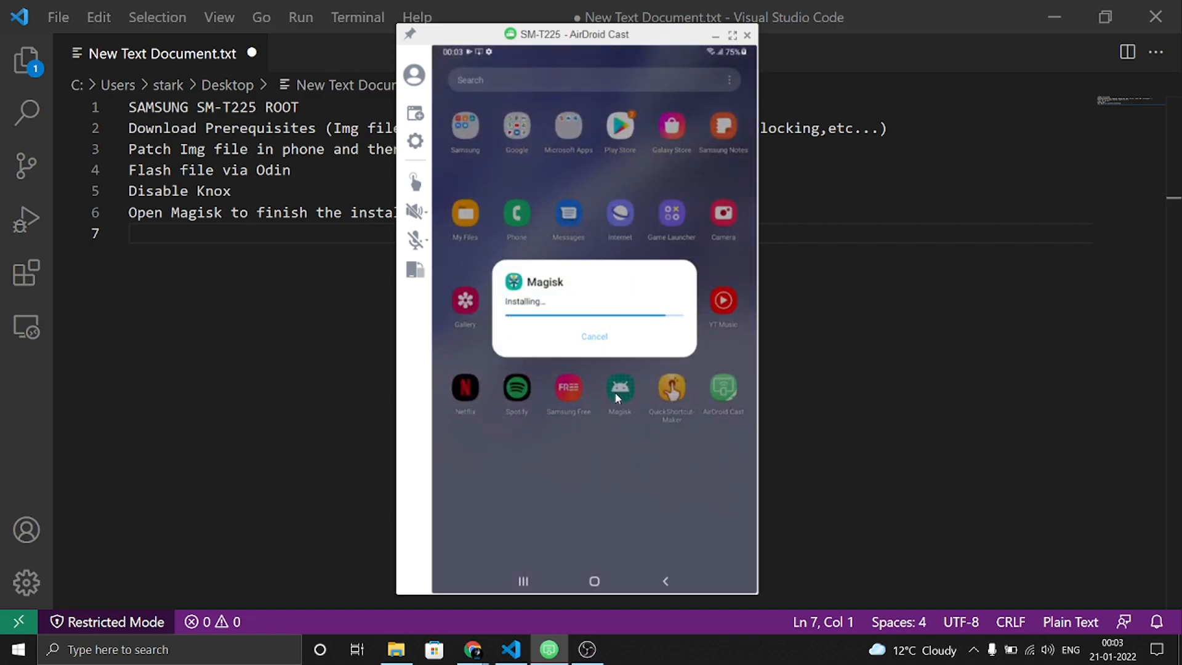
pyautogui.moveTo(853, 514)
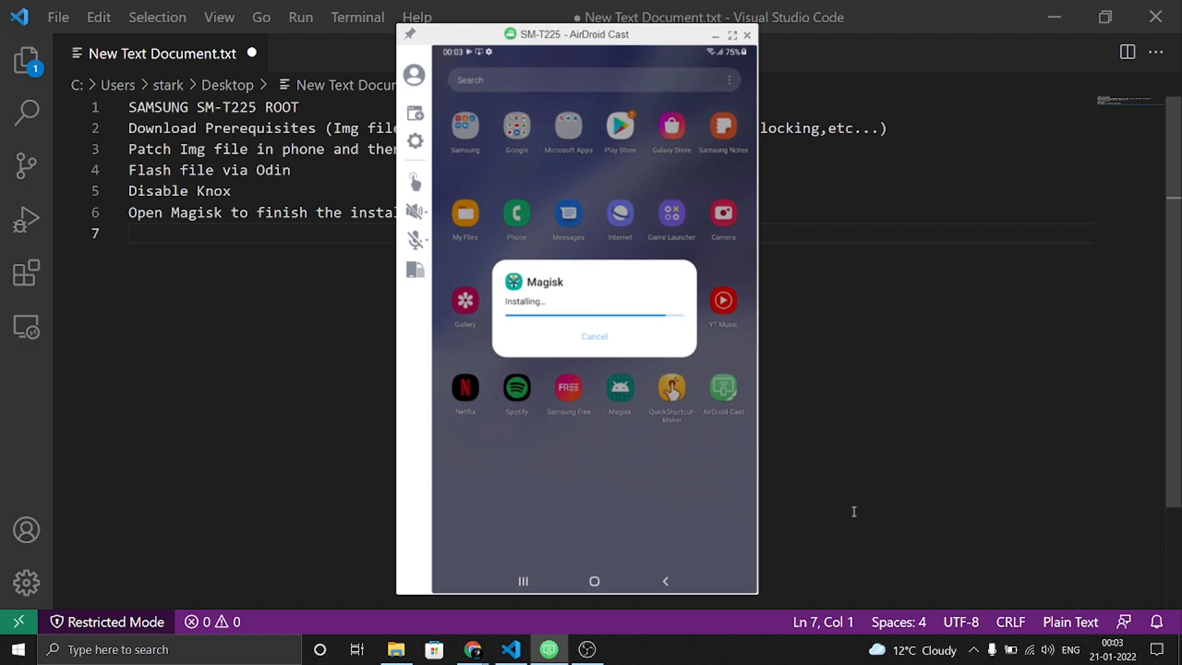
pyautogui.moveTo(472, 649)
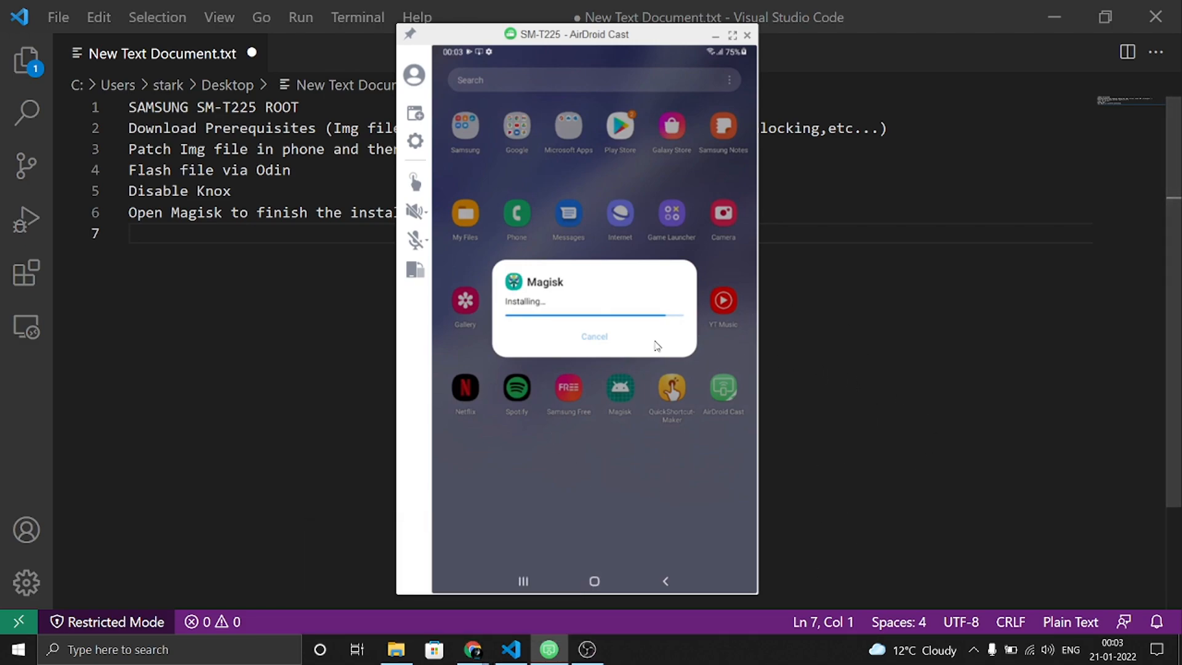
pyautogui.moveTo(632, 405)
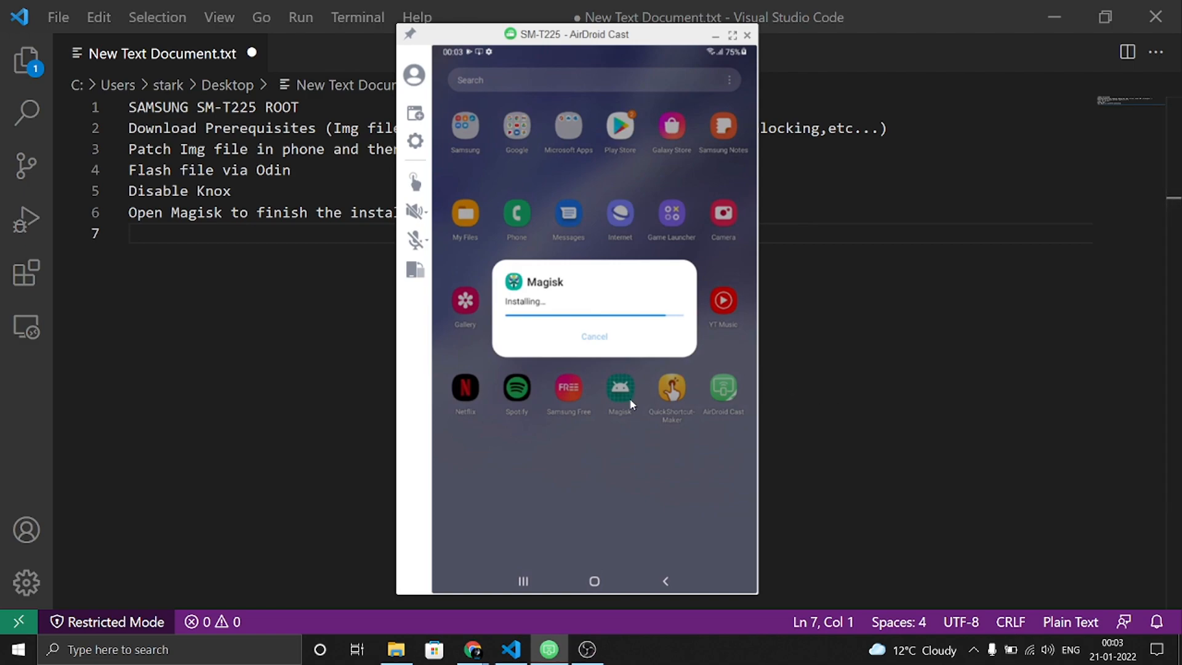
pyautogui.moveTo(914, 407)
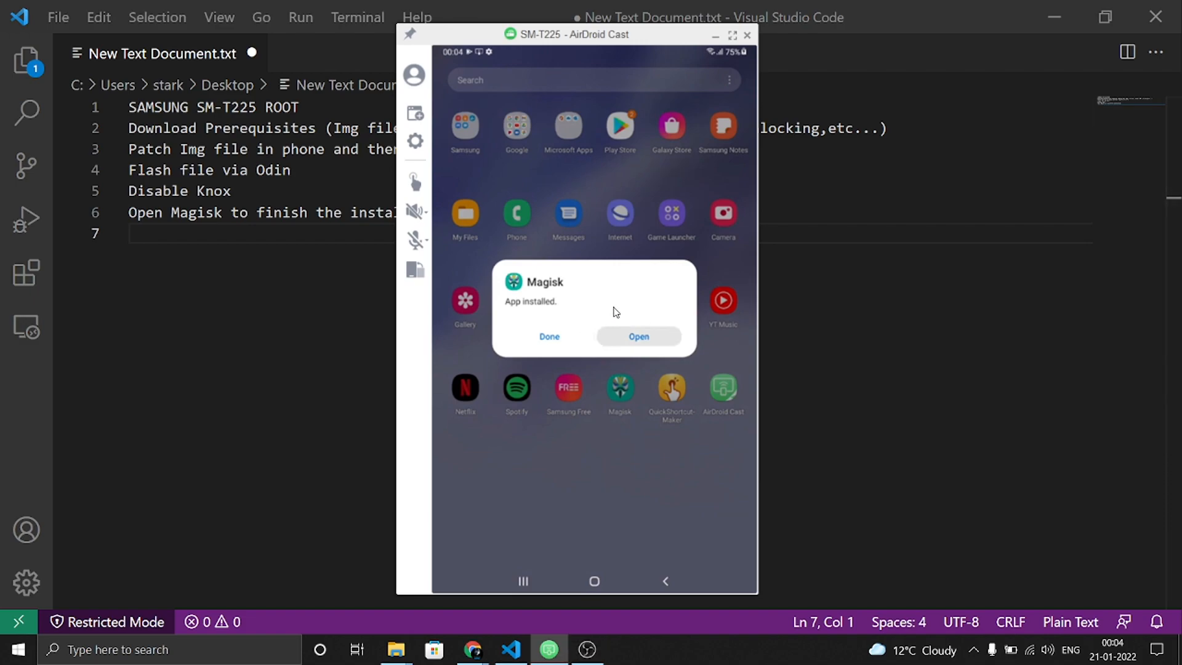
# Open the updated Magisk and accept its additional setup to reboot the tablet
pyautogui.click(638, 336)
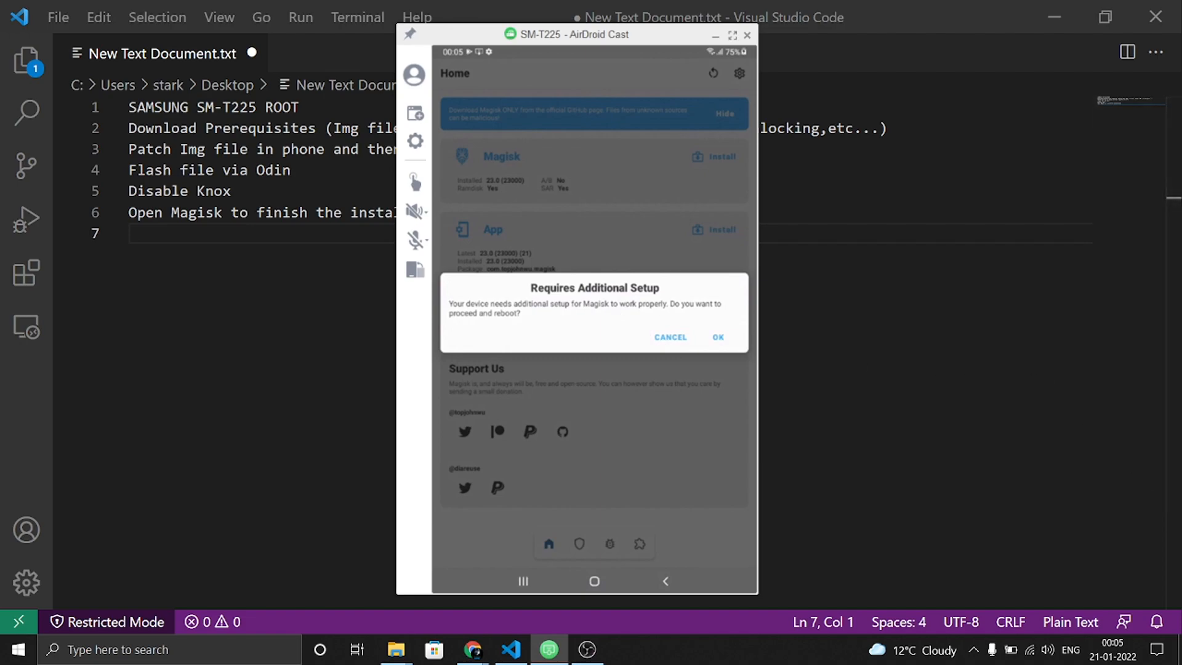
pyautogui.click(717, 336)
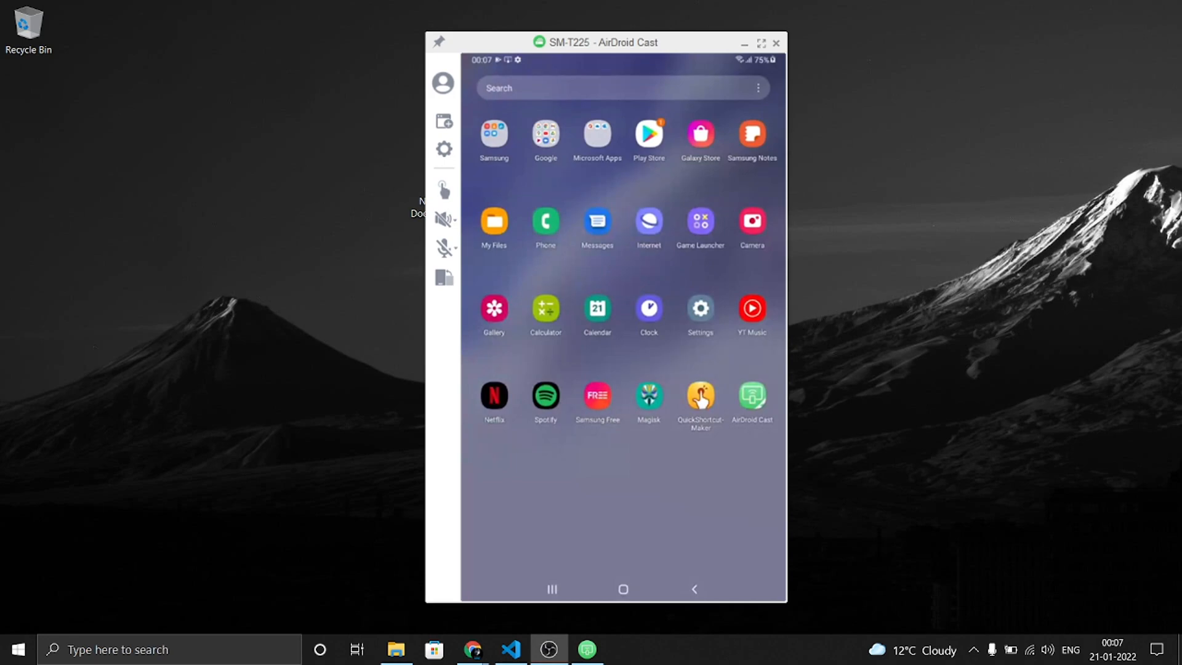
# Confirm Magisk 23.0 is installed, then allow My Files to install the Root Checker APK
pyautogui.click(648, 396)
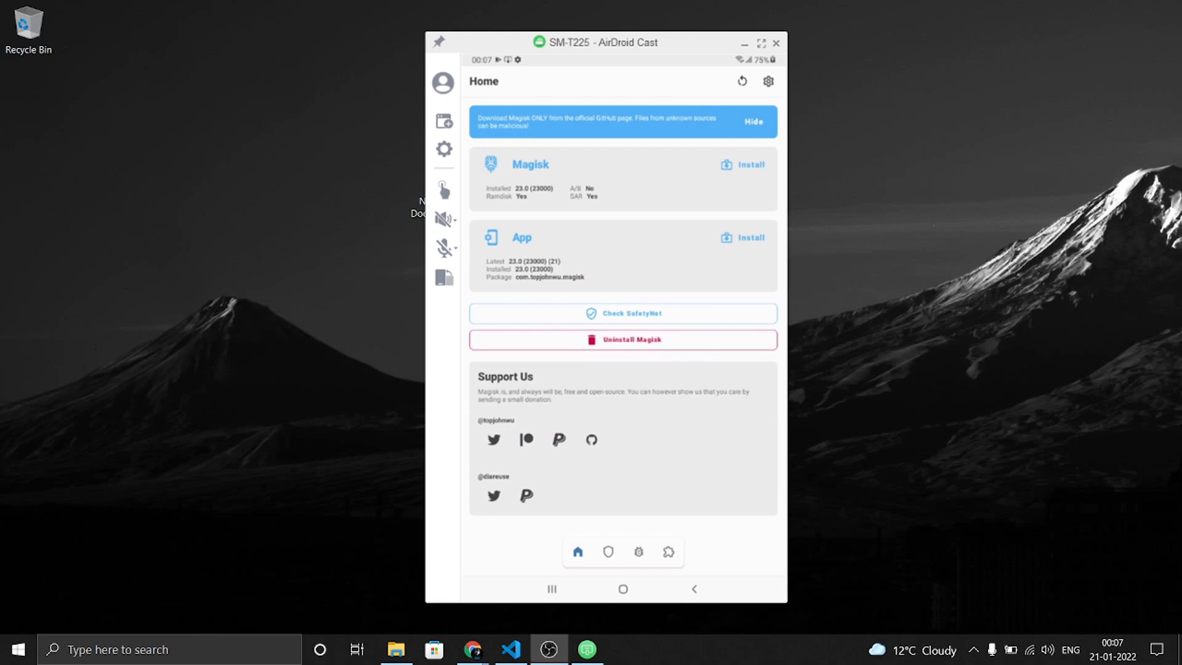
pyautogui.click(622, 588)
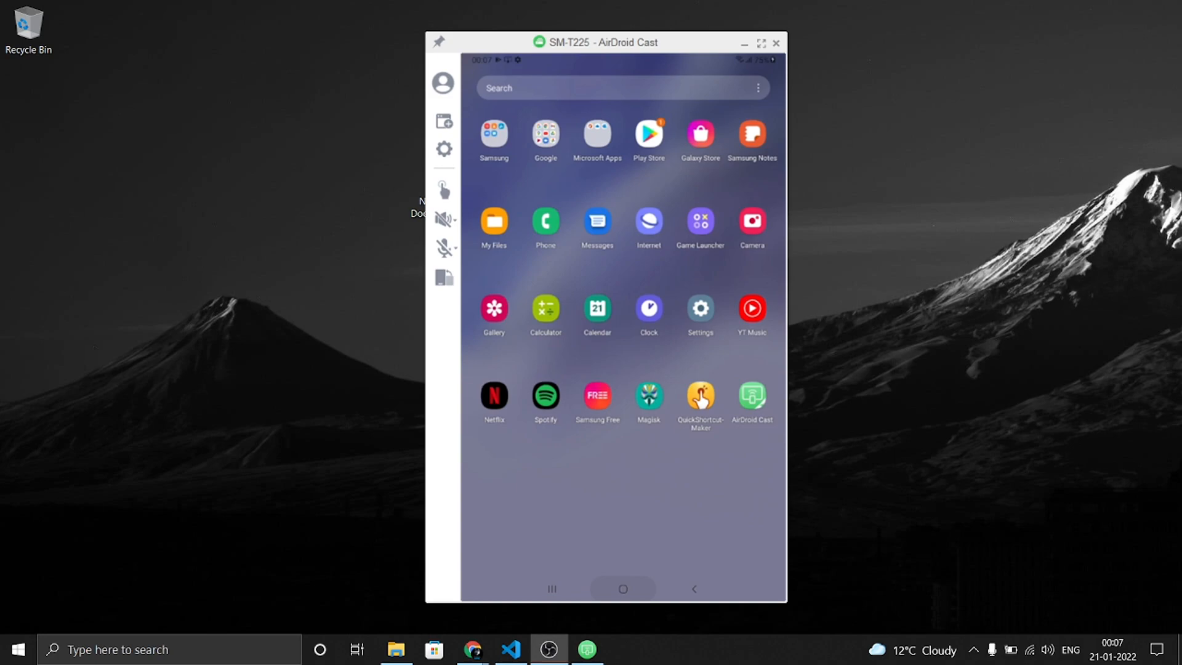
pyautogui.click(494, 225)
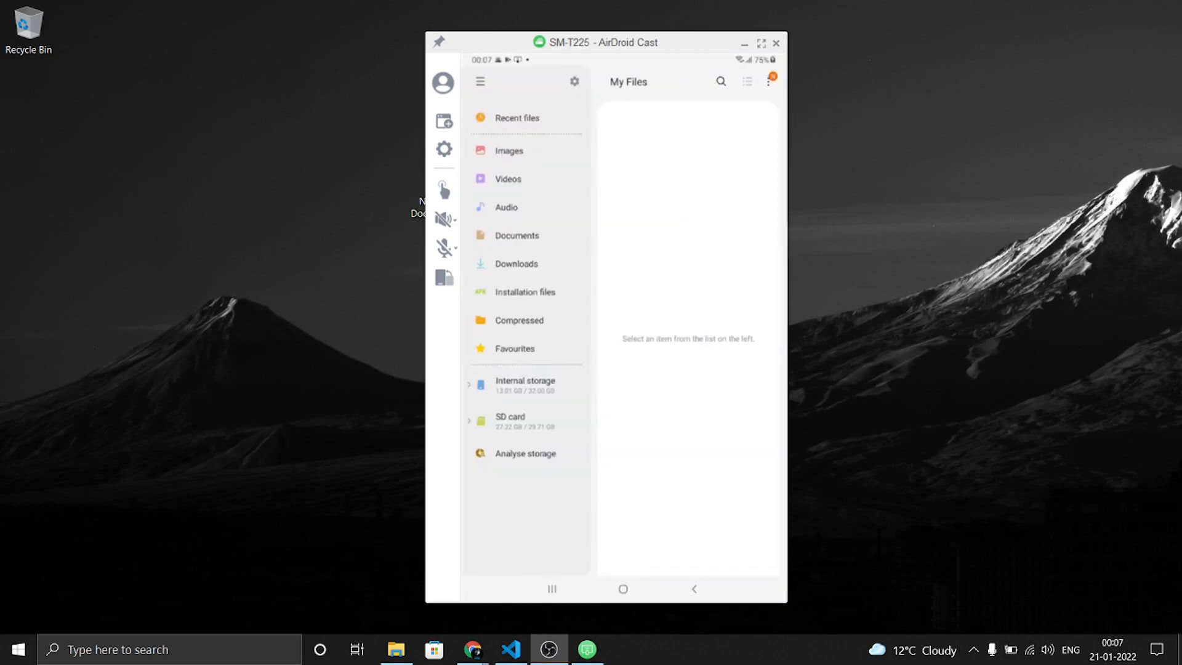
pyautogui.click(516, 263)
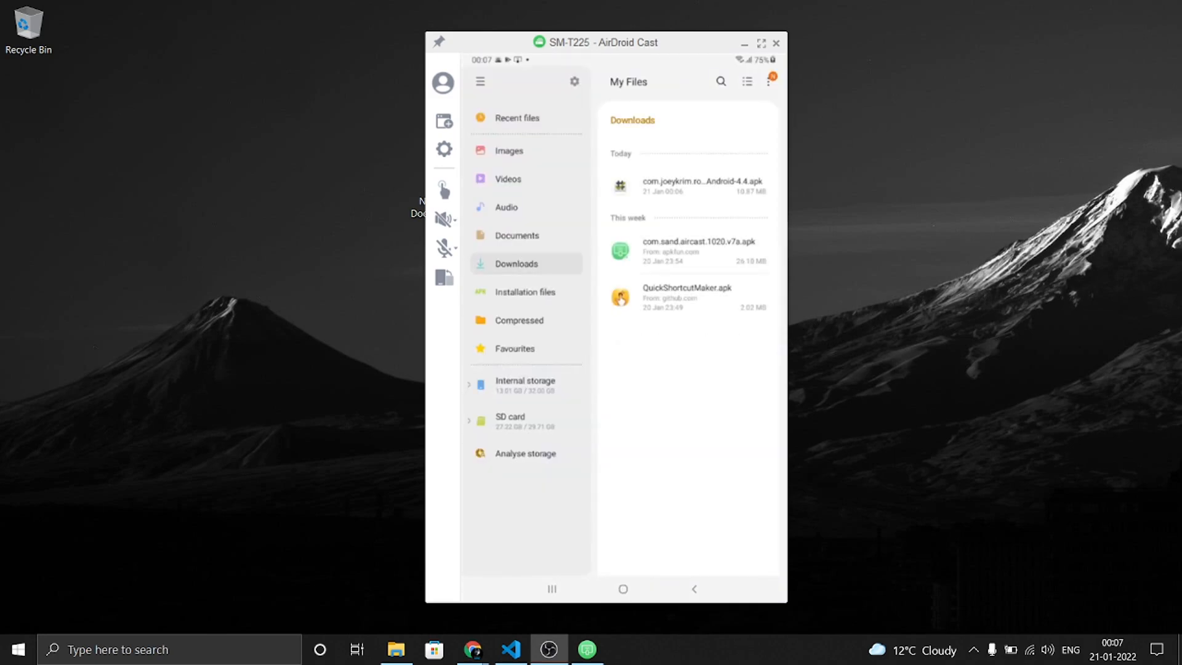
pyautogui.click(686, 185)
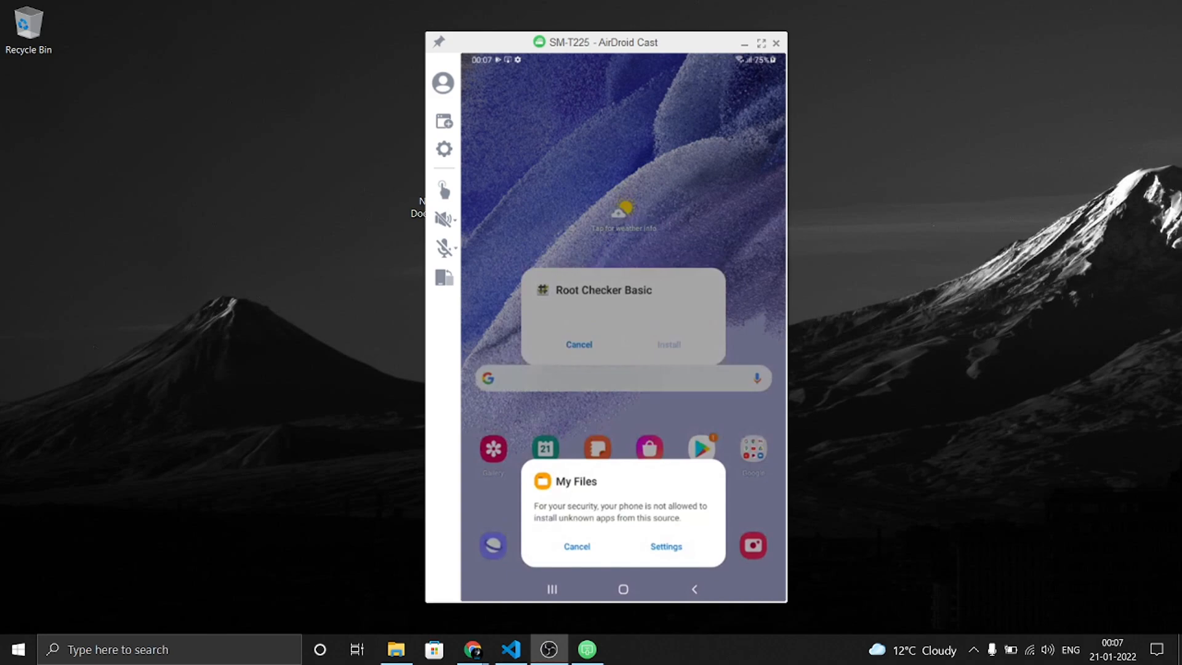
pyautogui.click(665, 546)
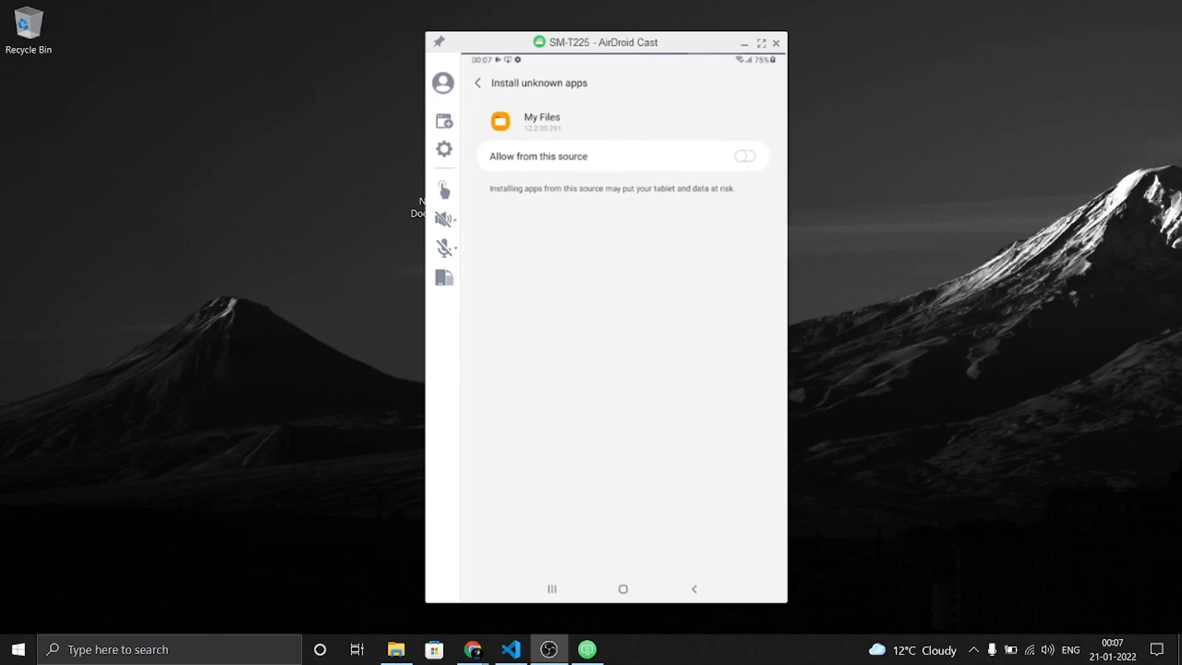
pyautogui.click(743, 156)
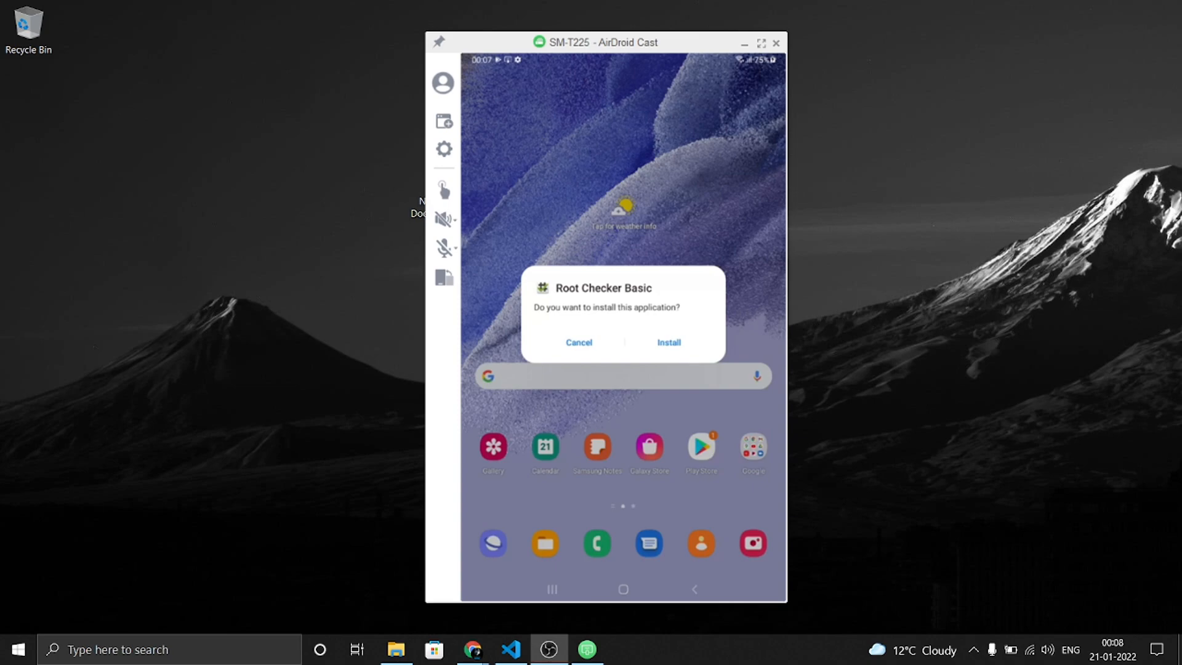
# Install Root Checker Basic from the prompt and open it once finished
pyautogui.click(668, 343)
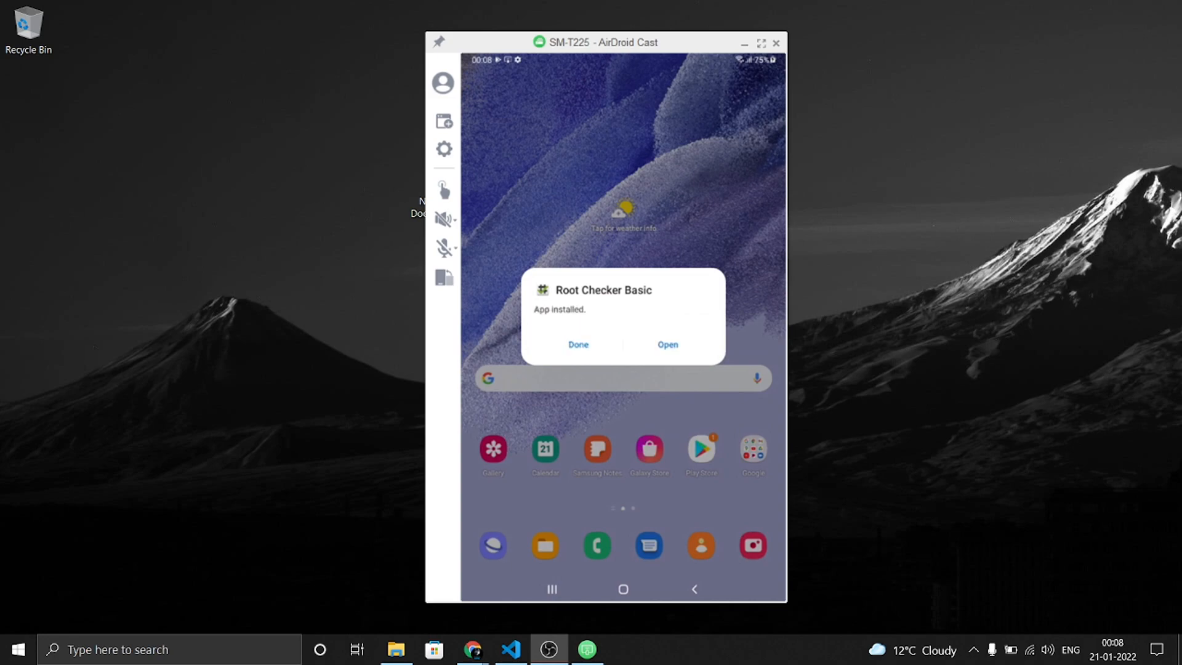
pyautogui.click(668, 344)
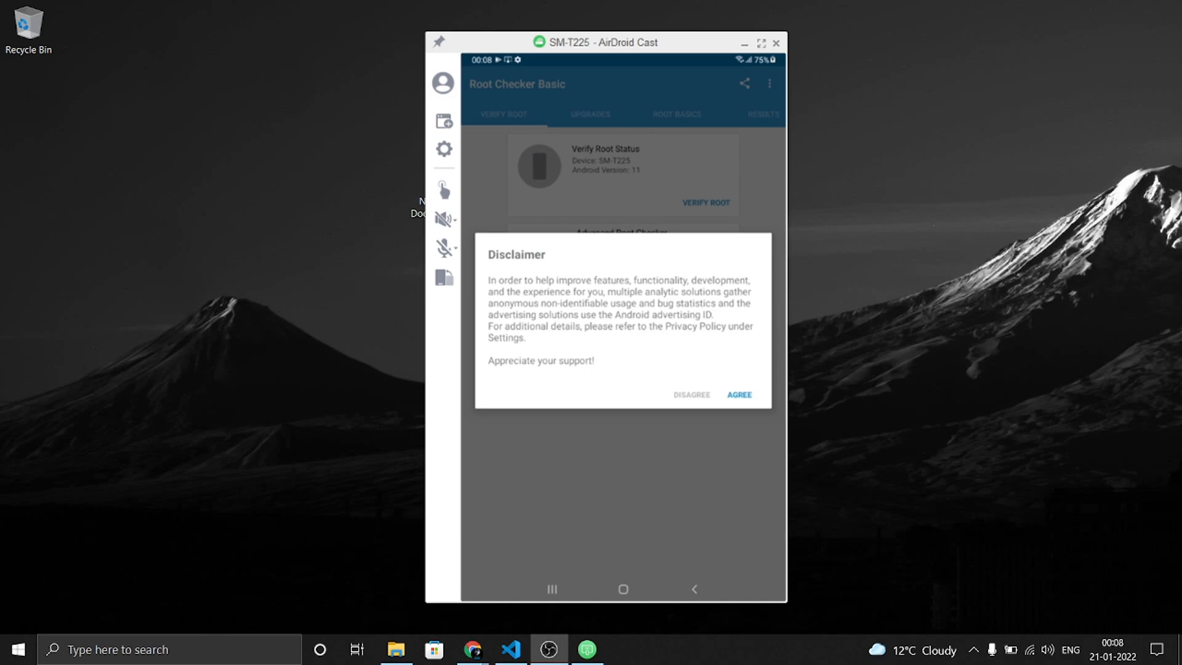
# Agree to Root Checker's disclaimer, grant it superuser access, and return to the app list
pyautogui.click(739, 394)
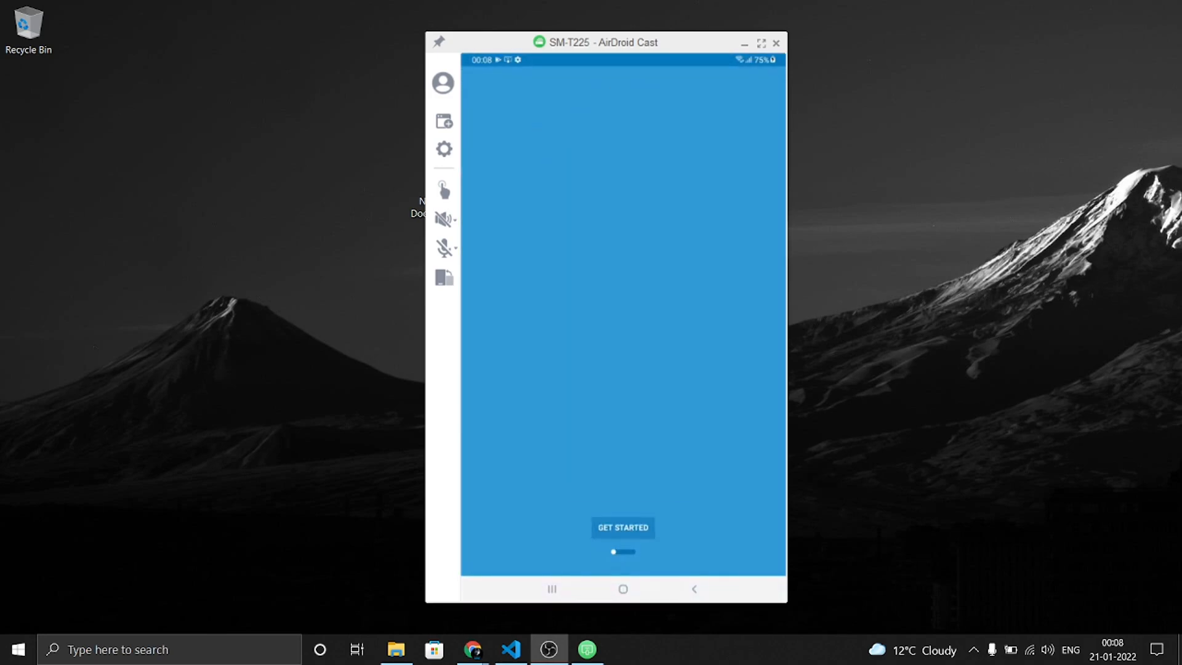
pyautogui.click(622, 528)
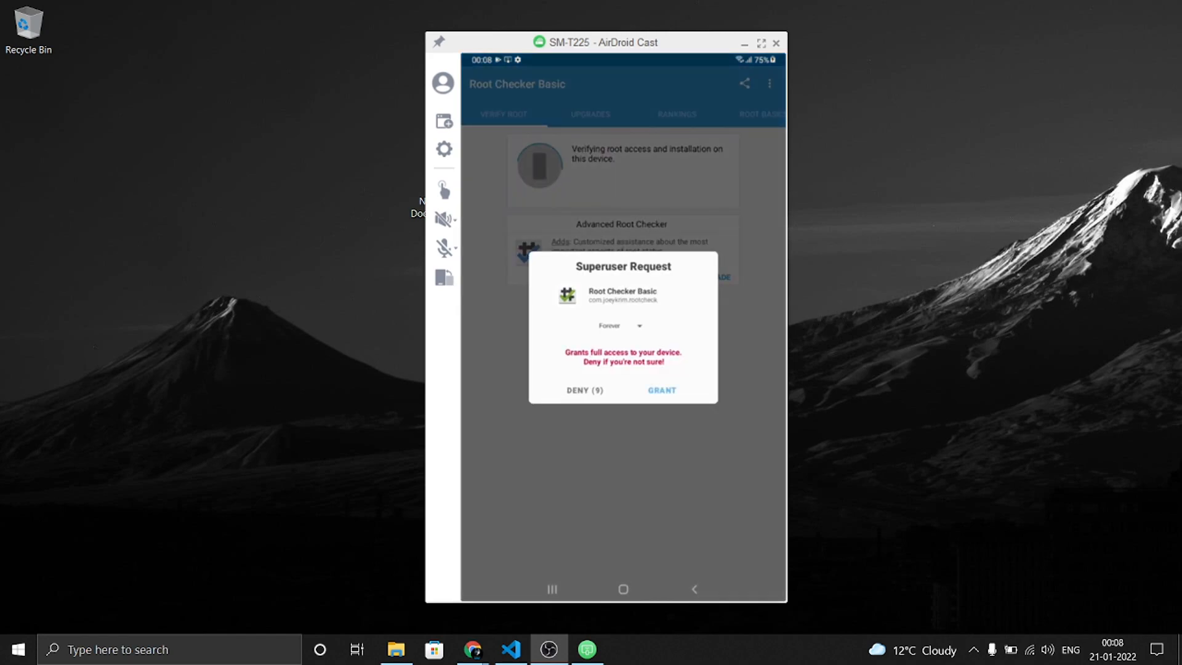
pyautogui.click(661, 390)
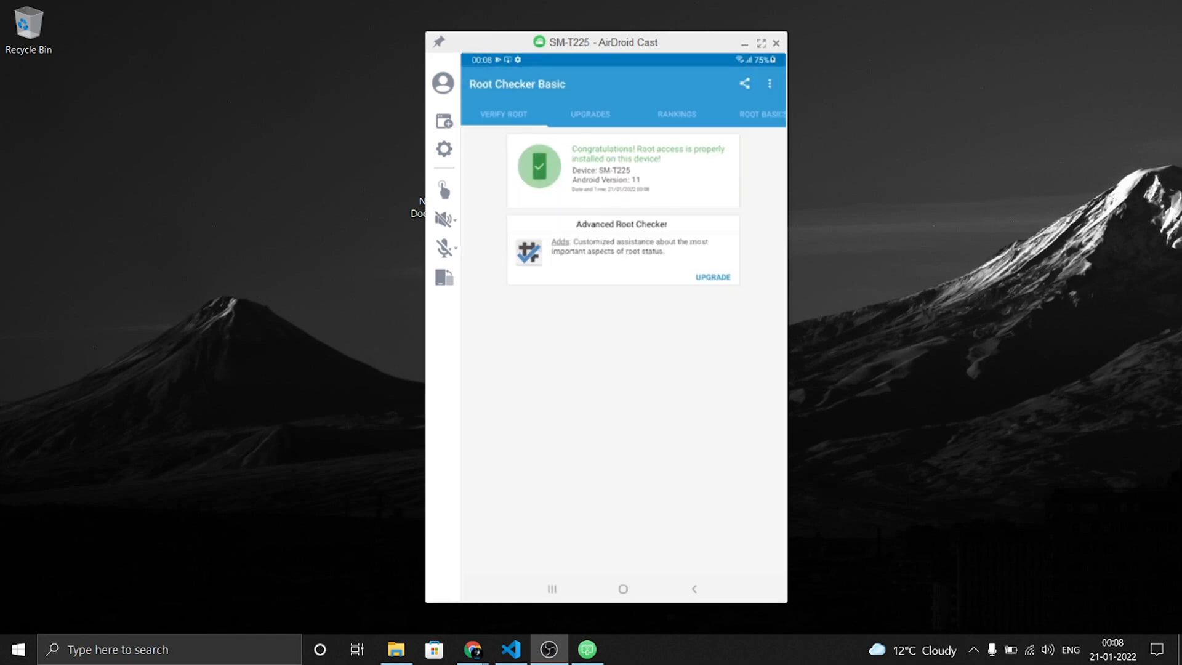
pyautogui.scroll(-3)
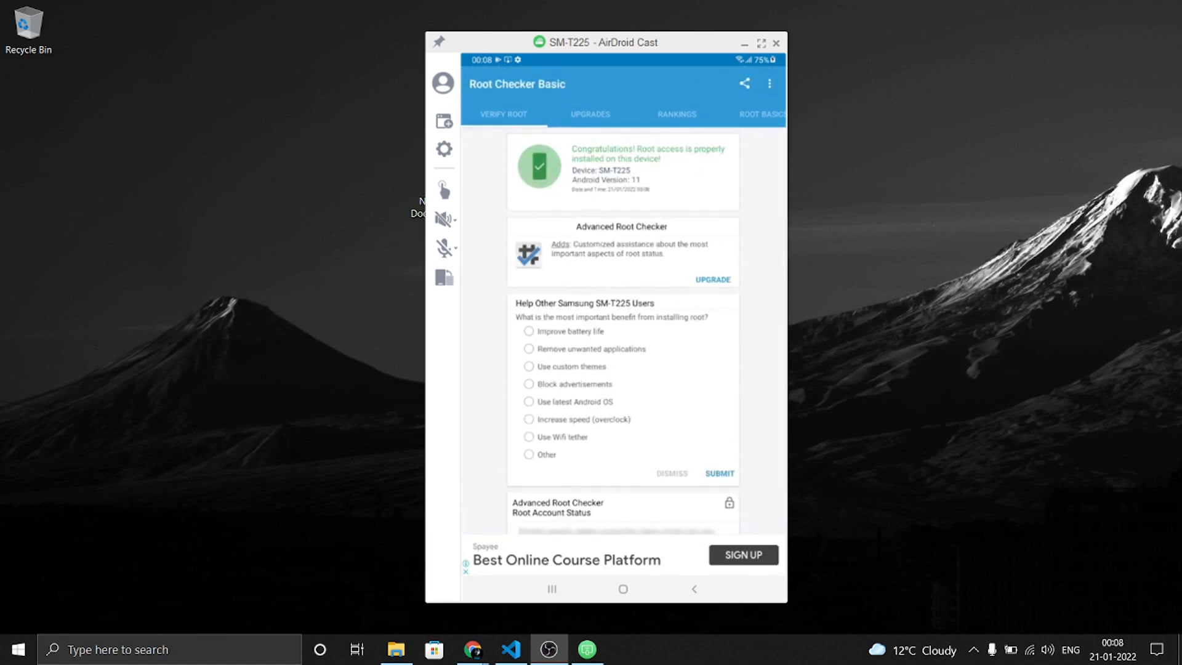
pyautogui.click(622, 588)
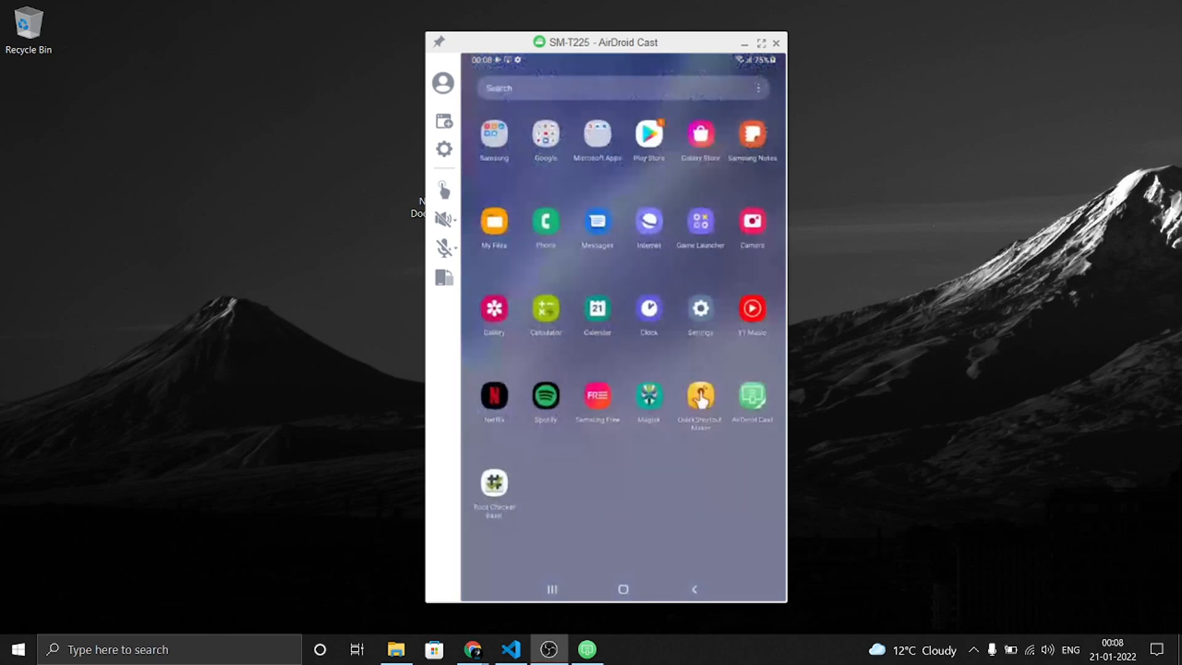
pyautogui.click(622, 589)
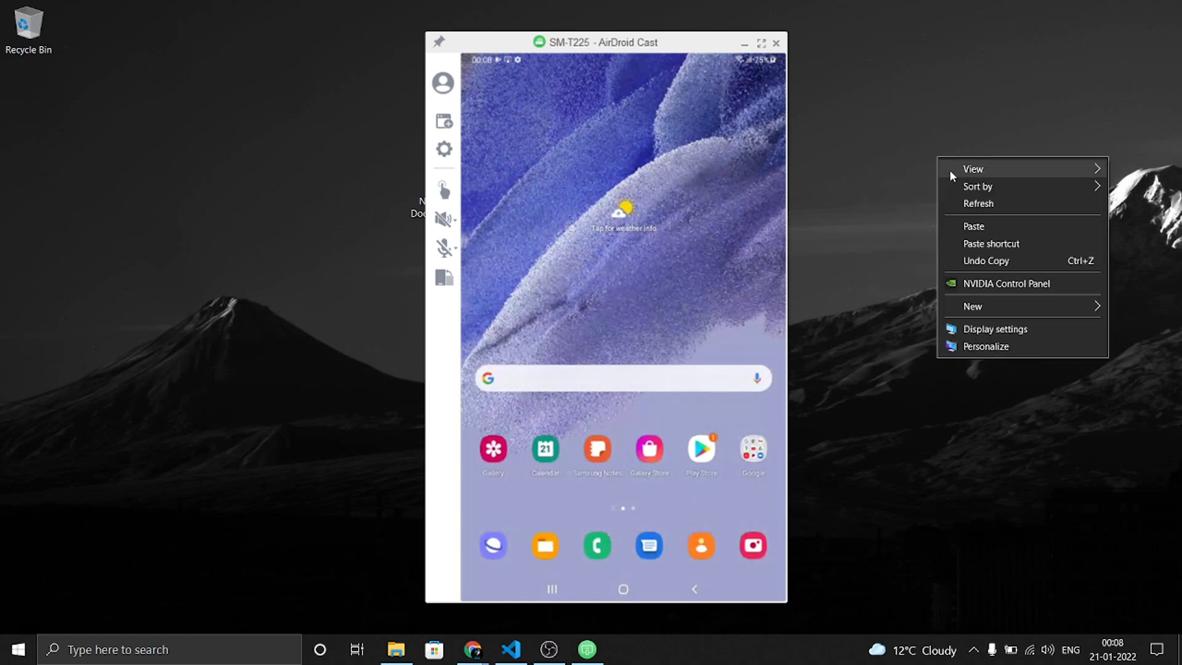
pyautogui.click(968, 205)
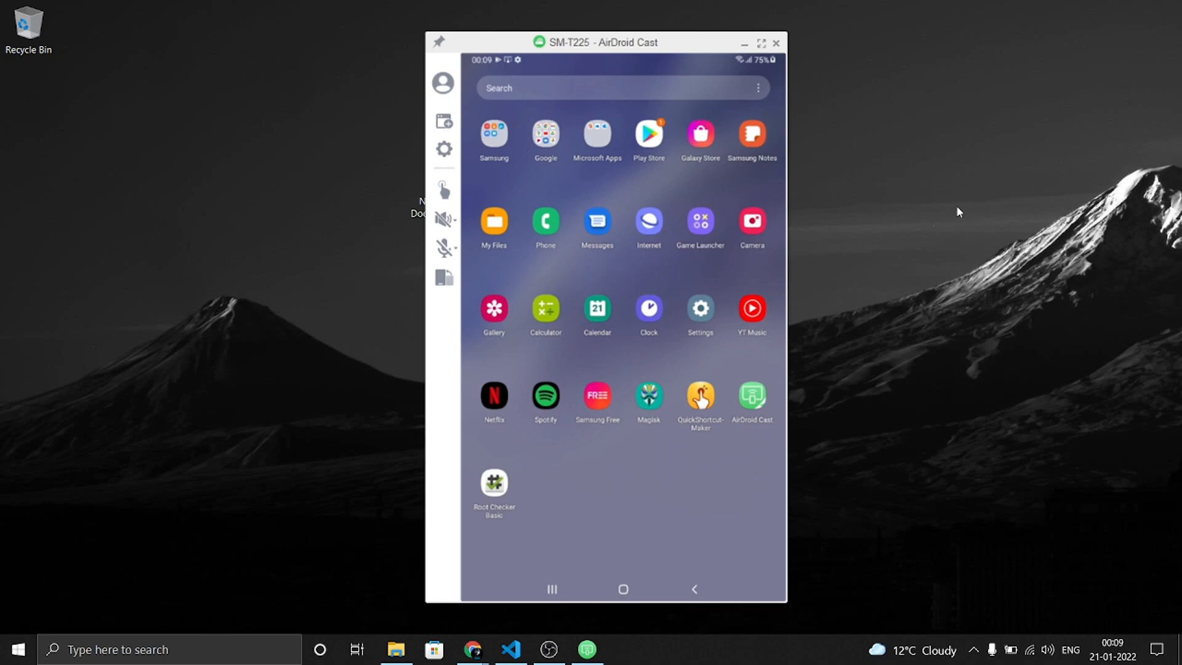
pyautogui.moveTo(926, 553)
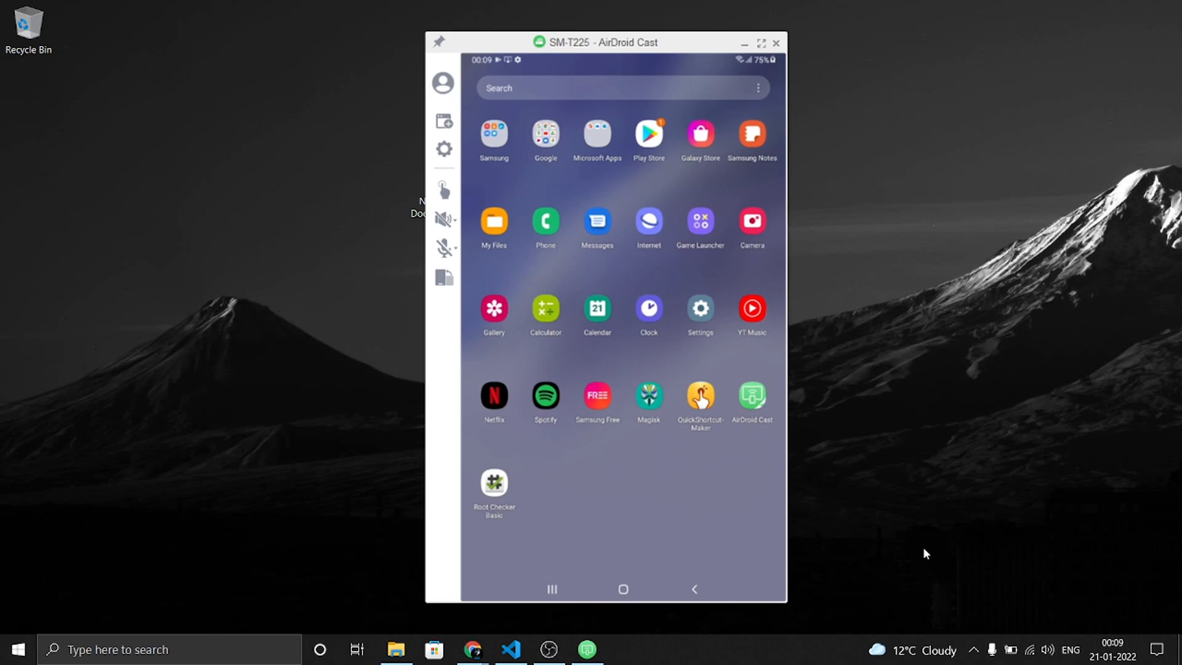